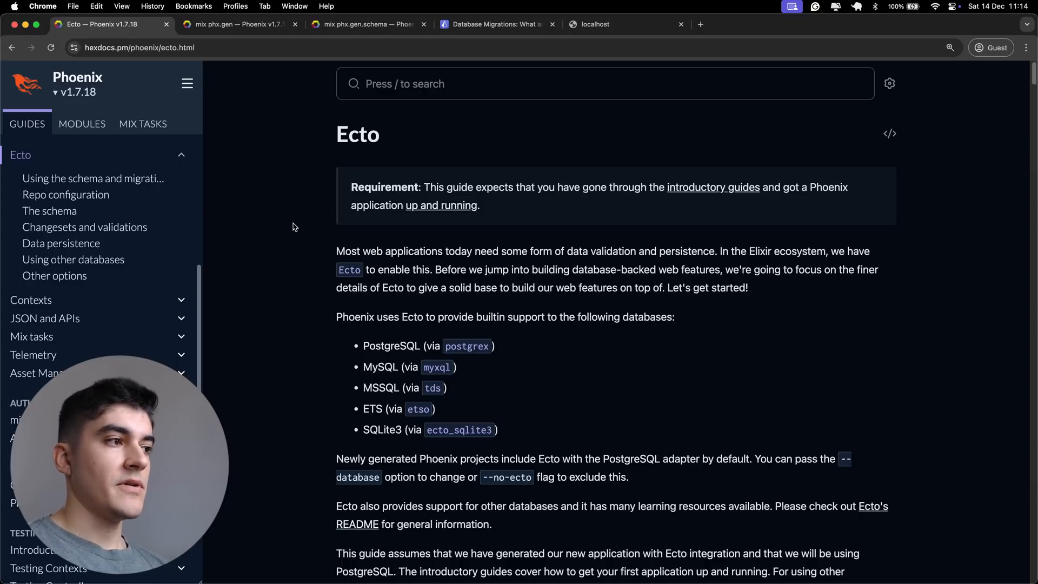
mouse_move(392, 165)
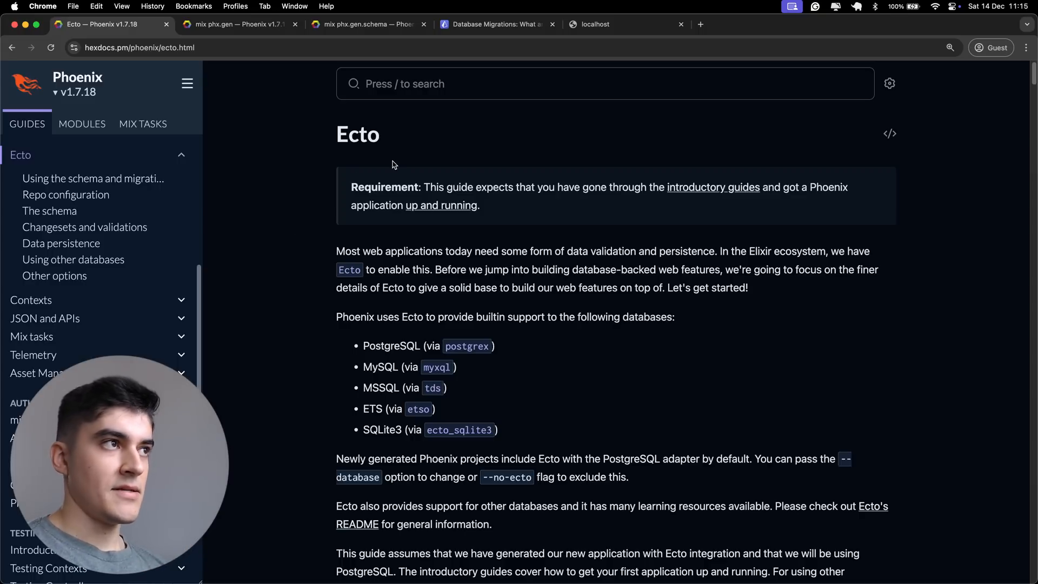
Step: Switch from the Ecto guide in Chrome to the techschool.dev project in VS Code
click(493, 24)
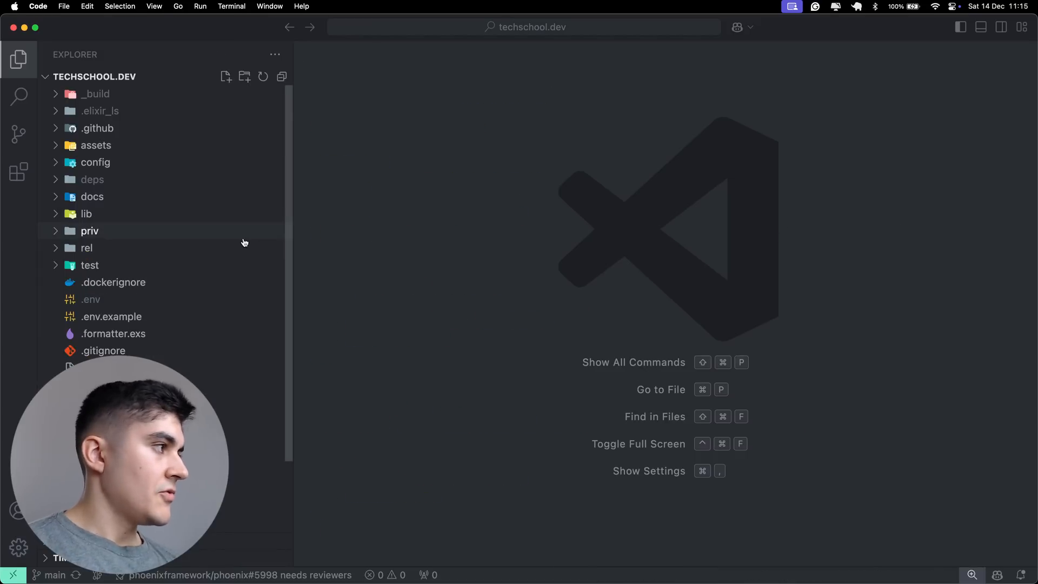
Step: Expand priv > repo > migrations in the Explorer to reach the migration files
click(87, 213)
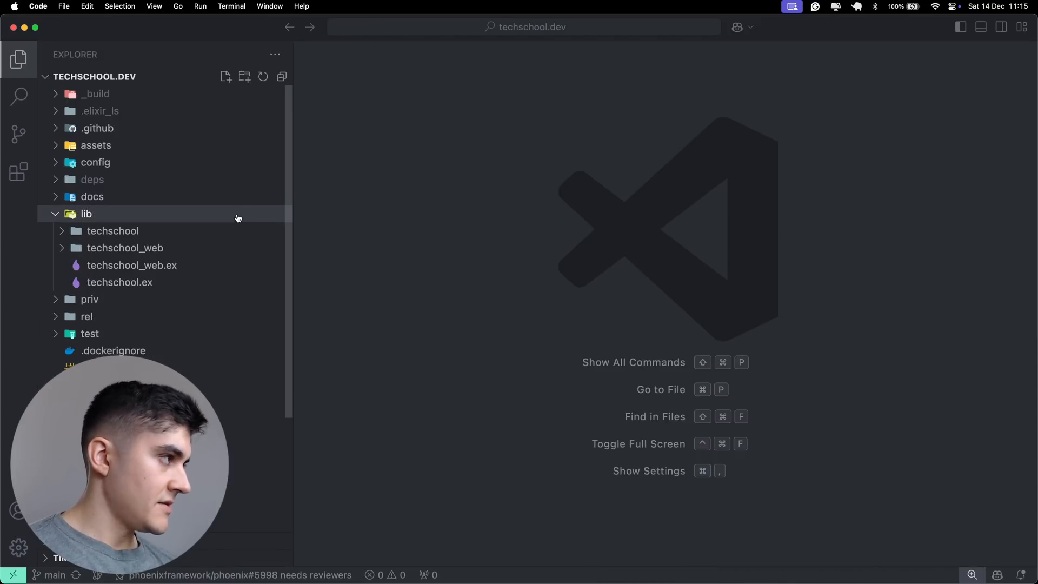
click(87, 213)
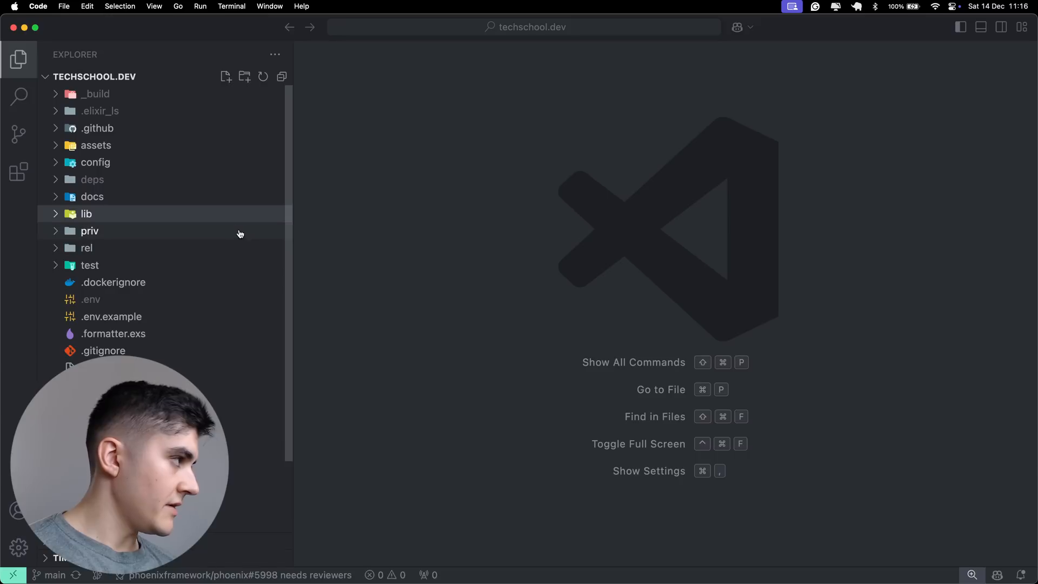
click(89, 230)
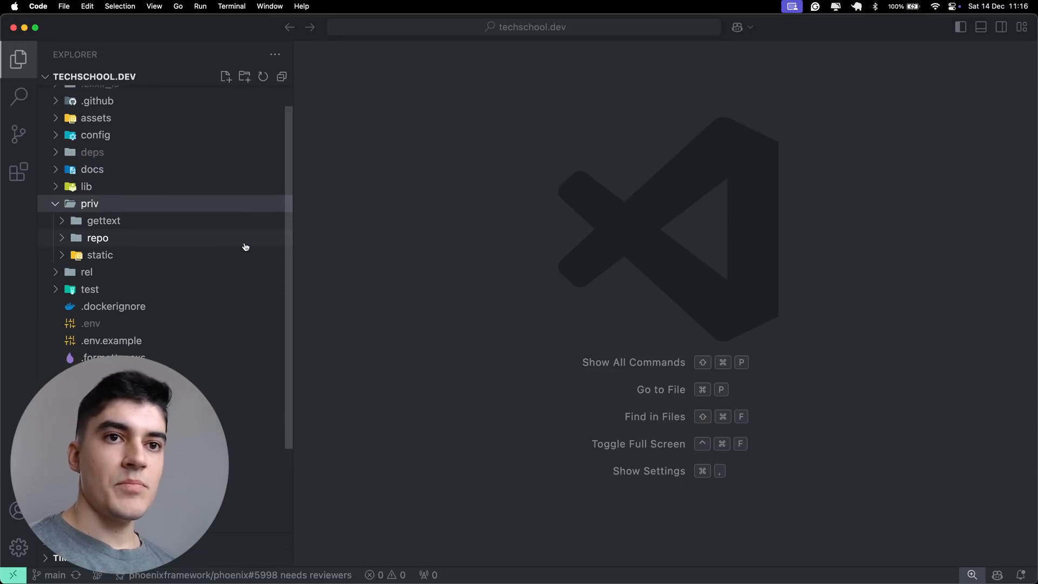
click(98, 237)
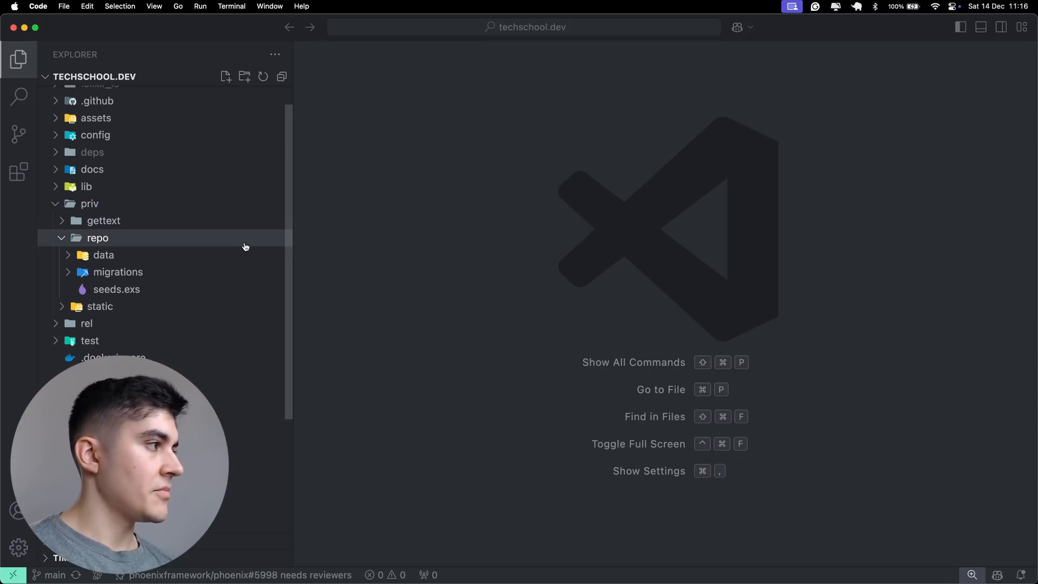
click(118, 273)
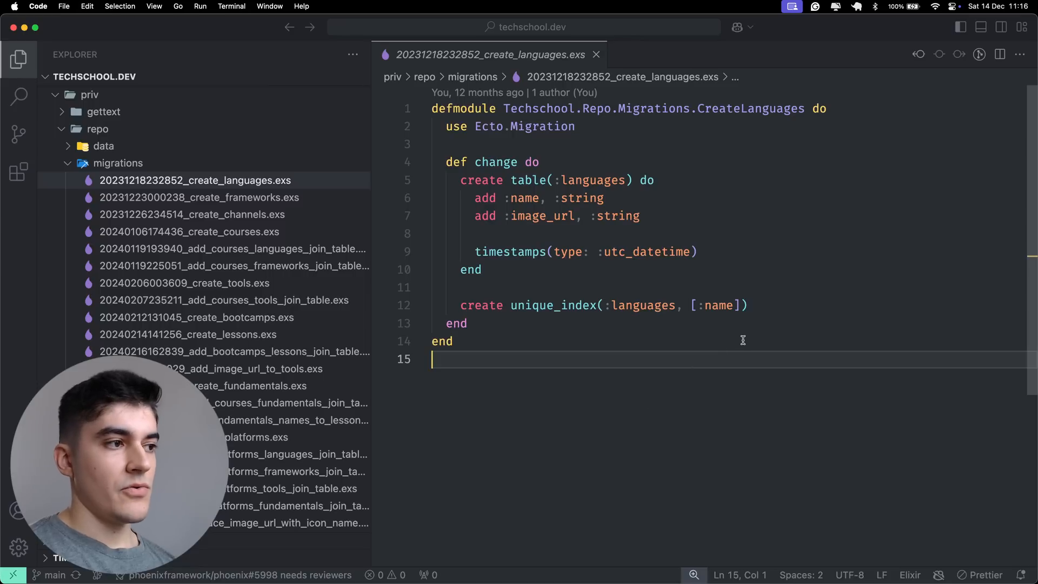
mouse_move(720, 305)
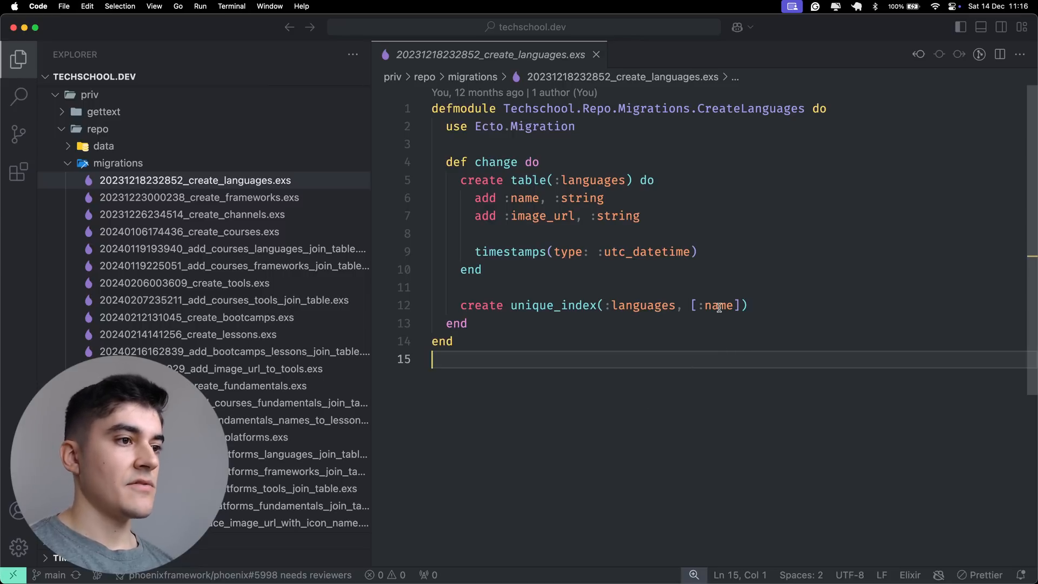
Step: Highlight the name field in the create_languages migration, then move to the Prisma migrations article
double_click(719, 304)
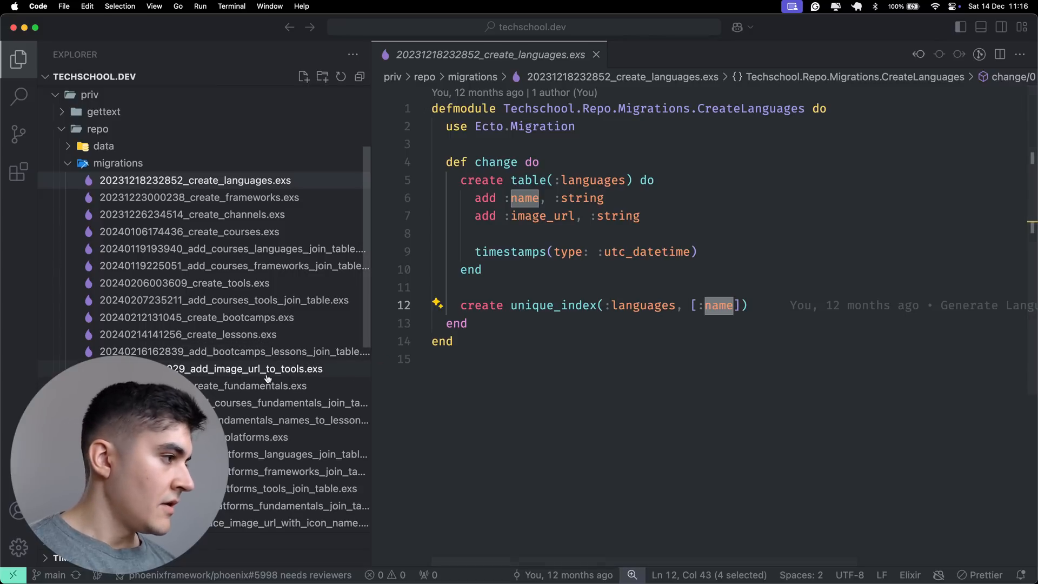
click(246, 369)
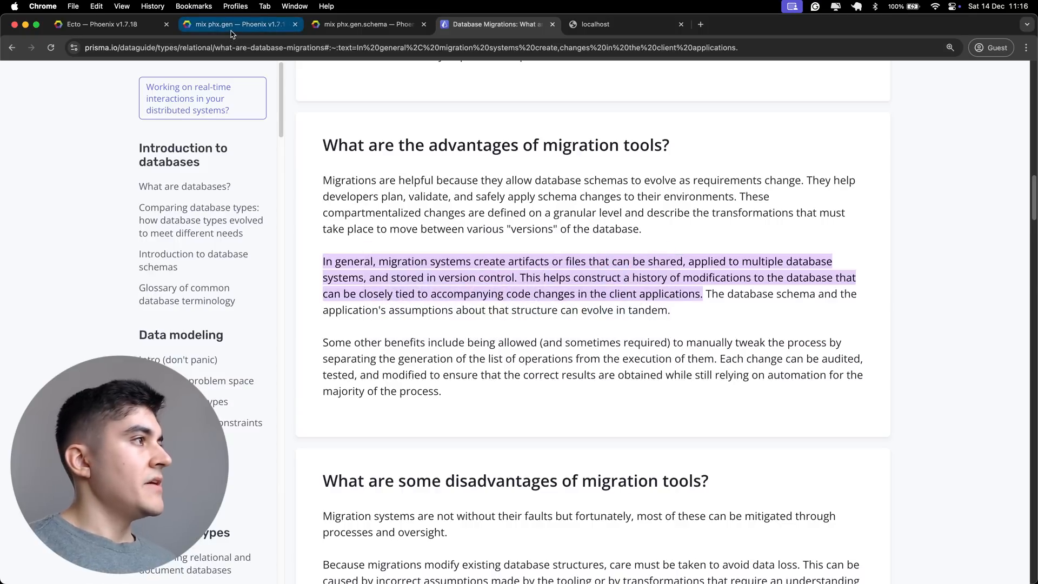
Step: Review the mix phx.gen generators table, highlighting the SCHEMA and MIGRATION columns
click(232, 24)
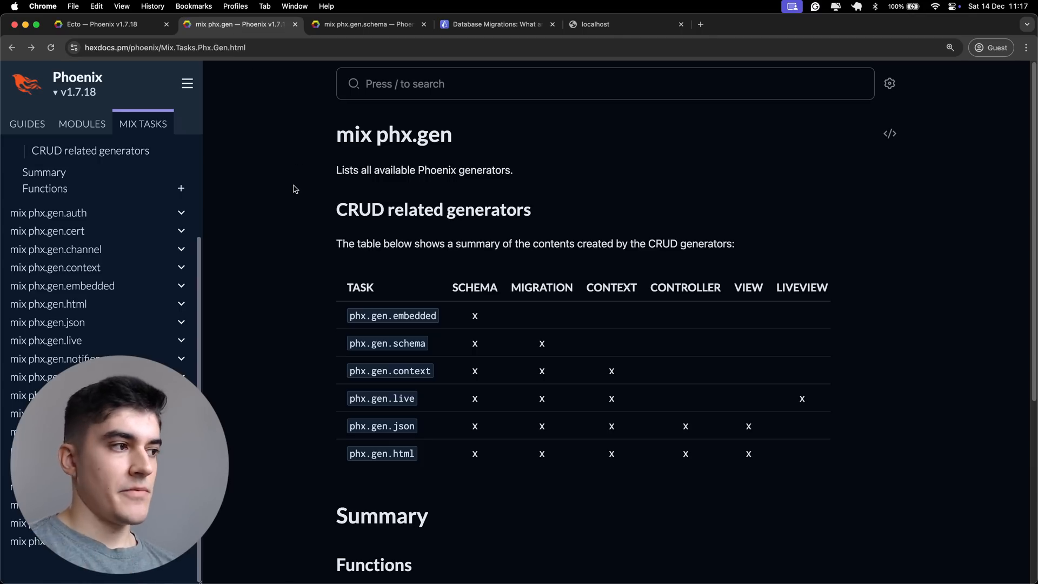
mouse_move(364, 269)
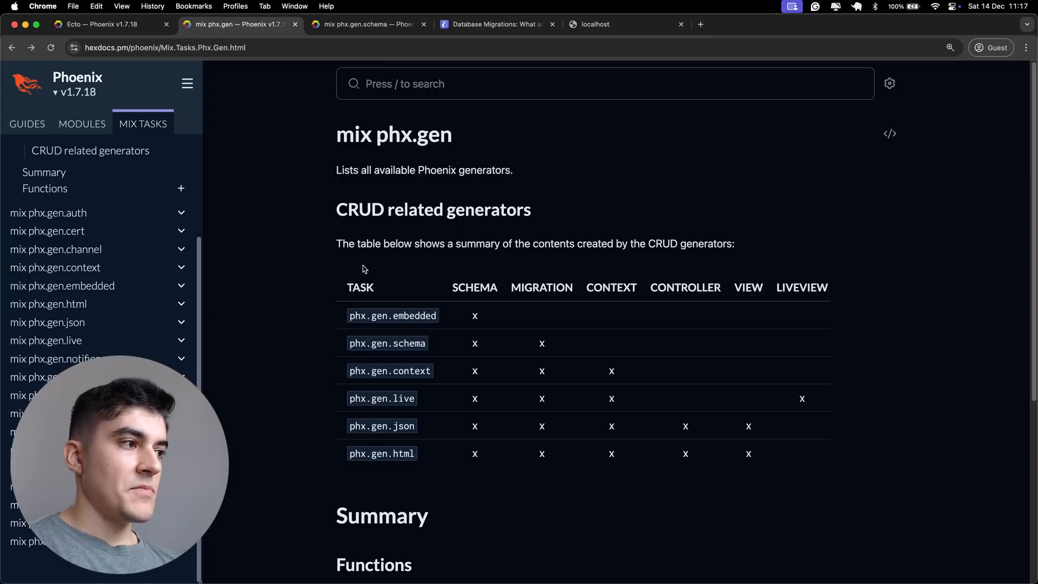
double_click(475, 287)
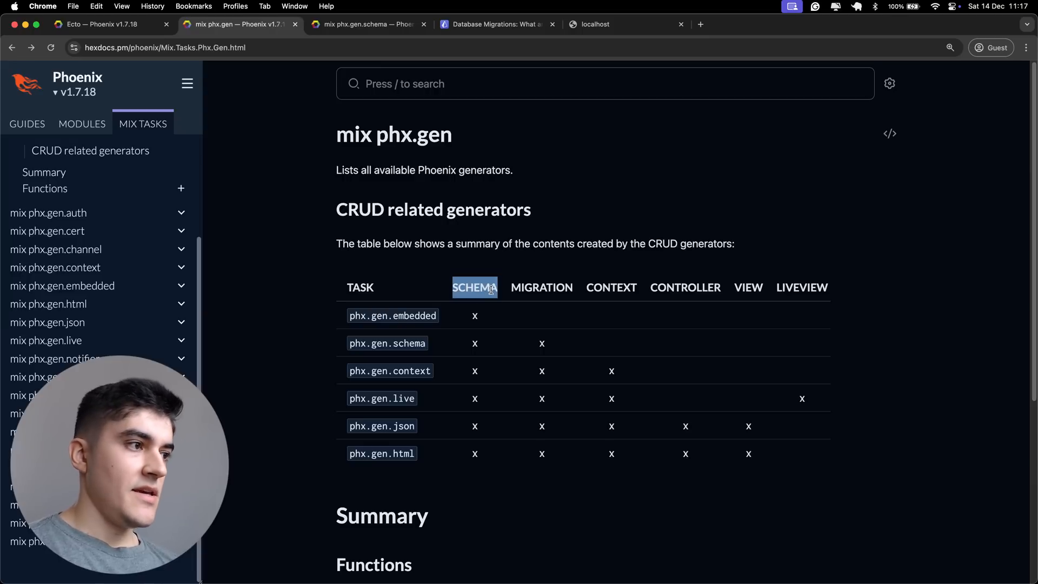
mouse_move(560, 352)
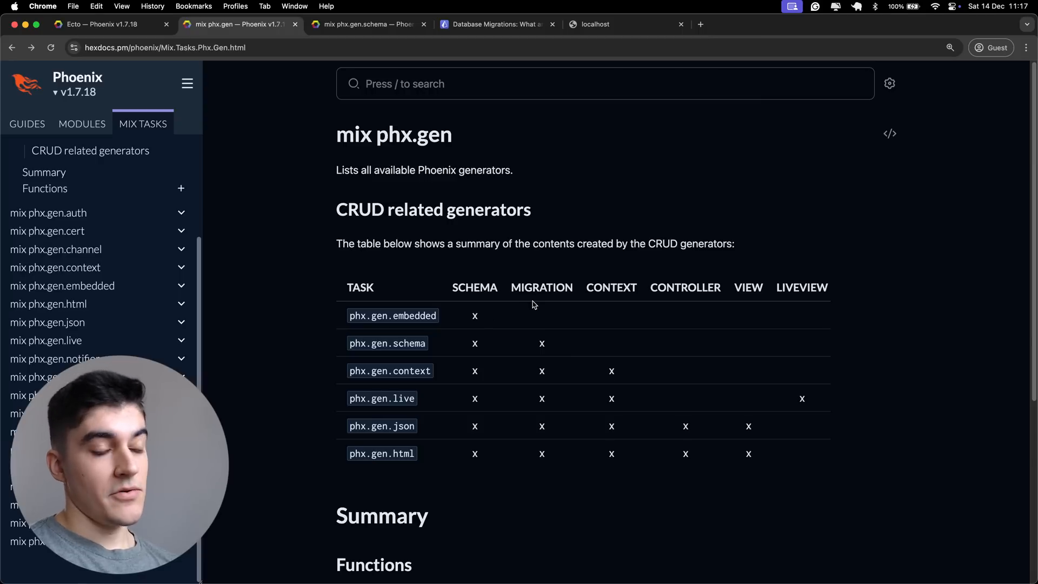
mouse_move(556, 344)
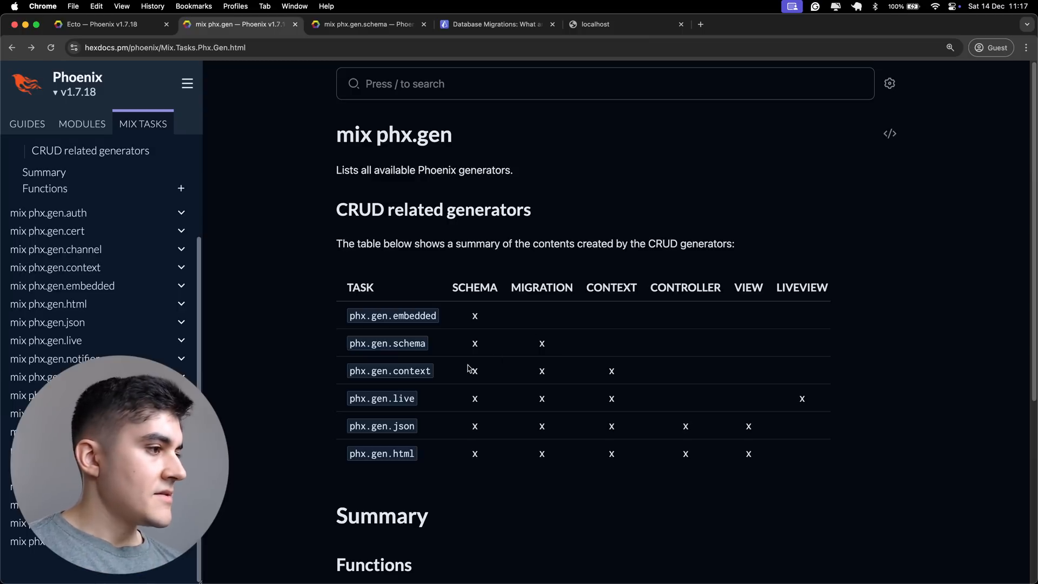
drag(467, 369, 825, 448)
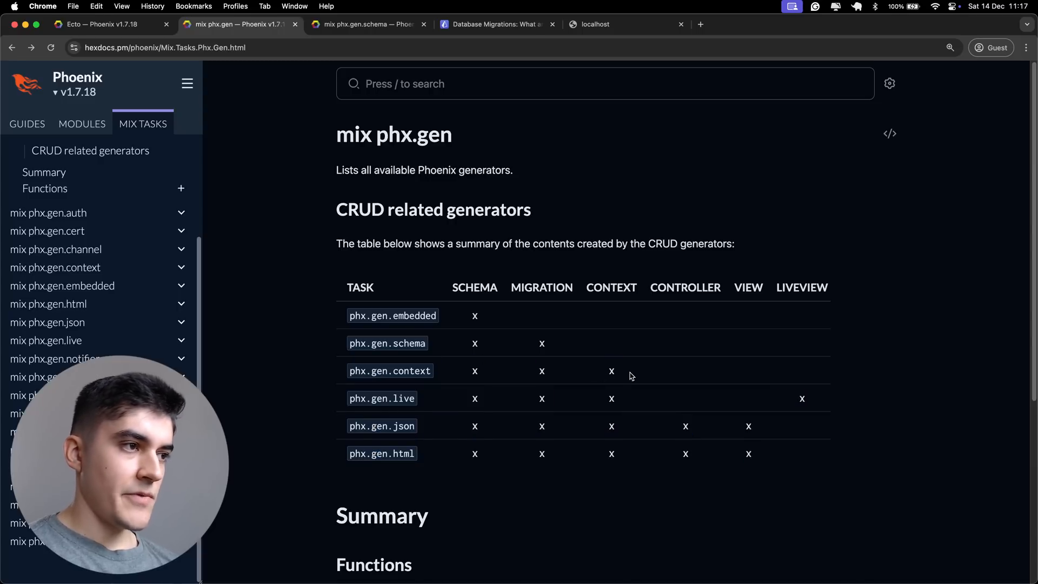
mouse_move(644, 377)
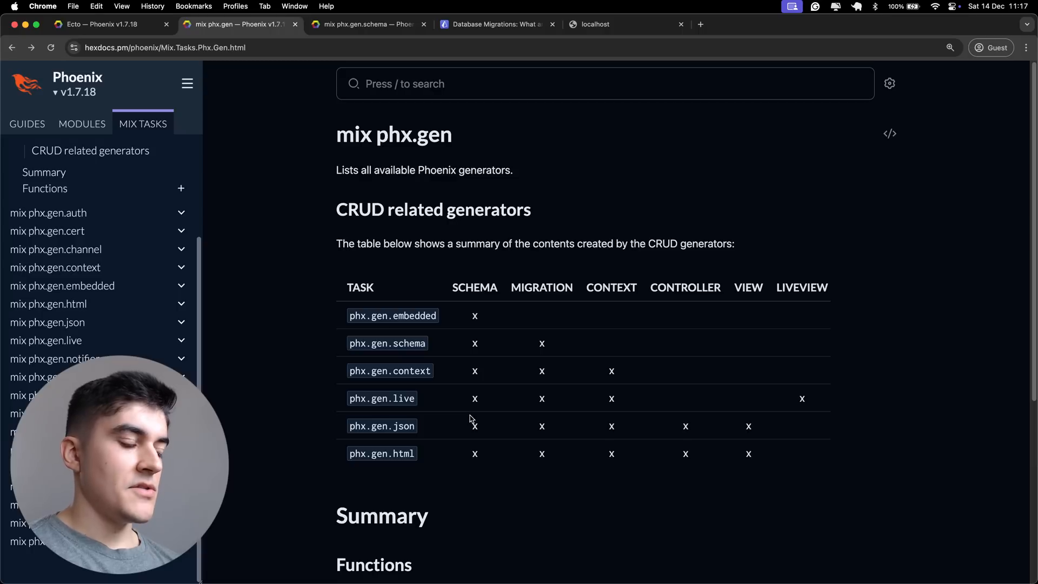
mouse_move(504, 415)
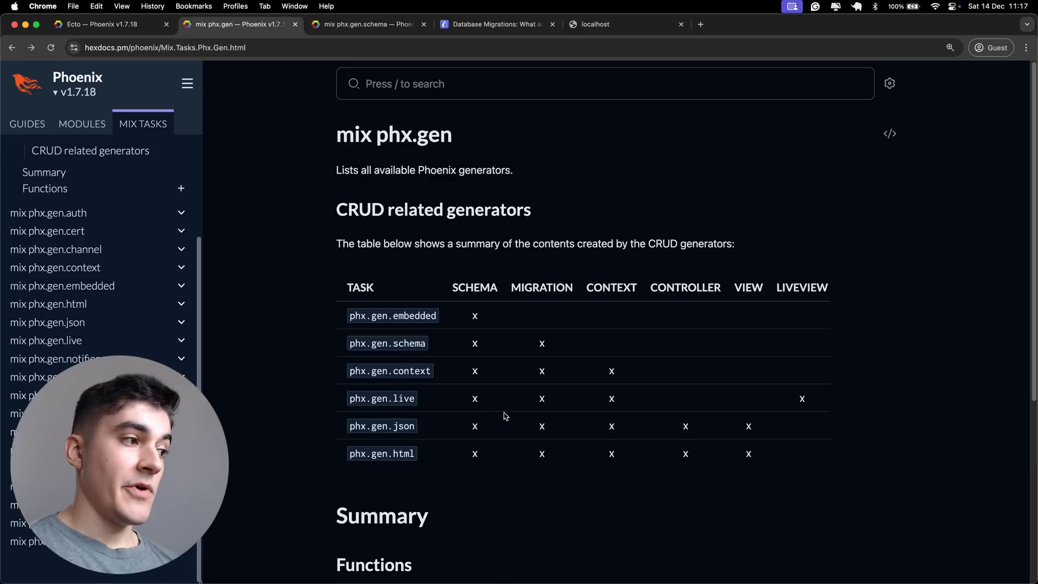
mouse_move(617, 404)
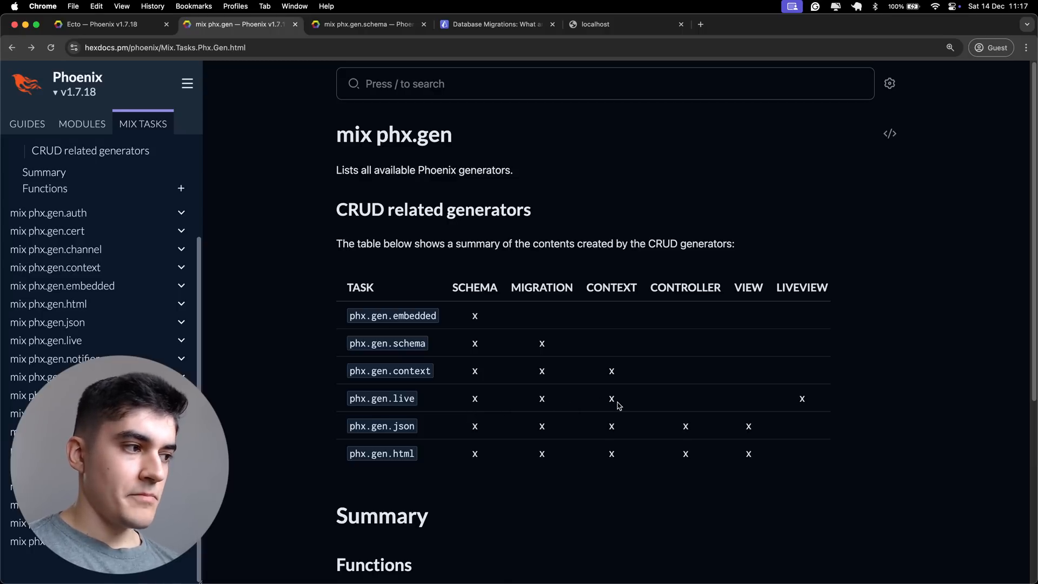
mouse_move(640, 405)
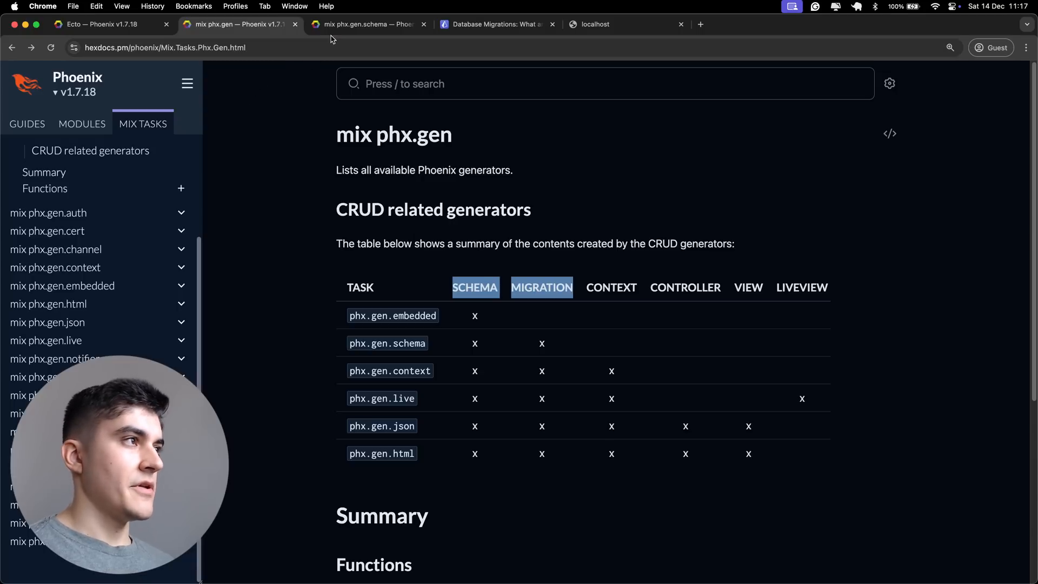
Step: Bring up the mix phx.gen.schema docs, then return to the shop project's terminal in VS Code
click(363, 24)
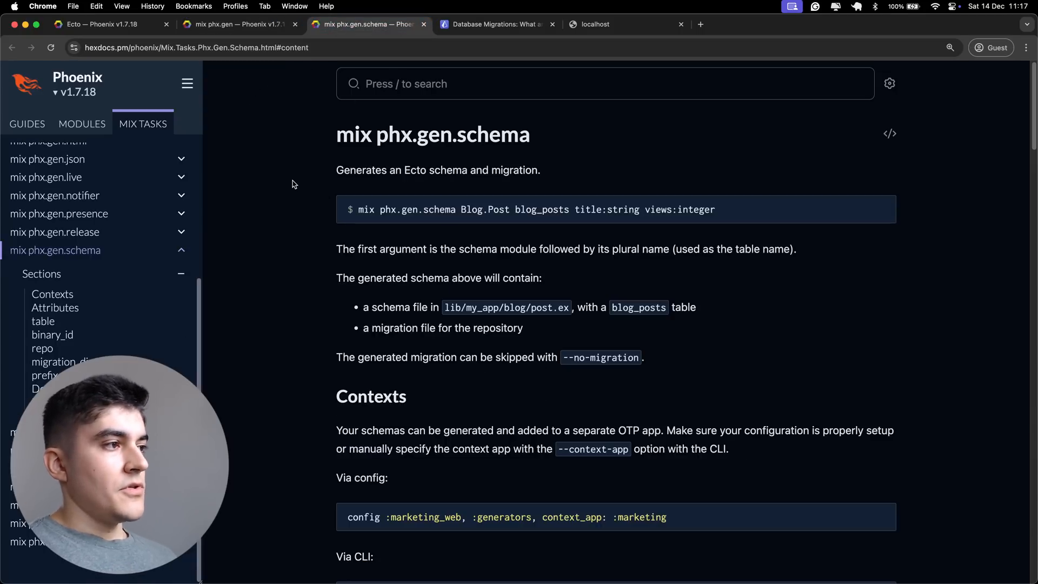
key(cmd+tab)
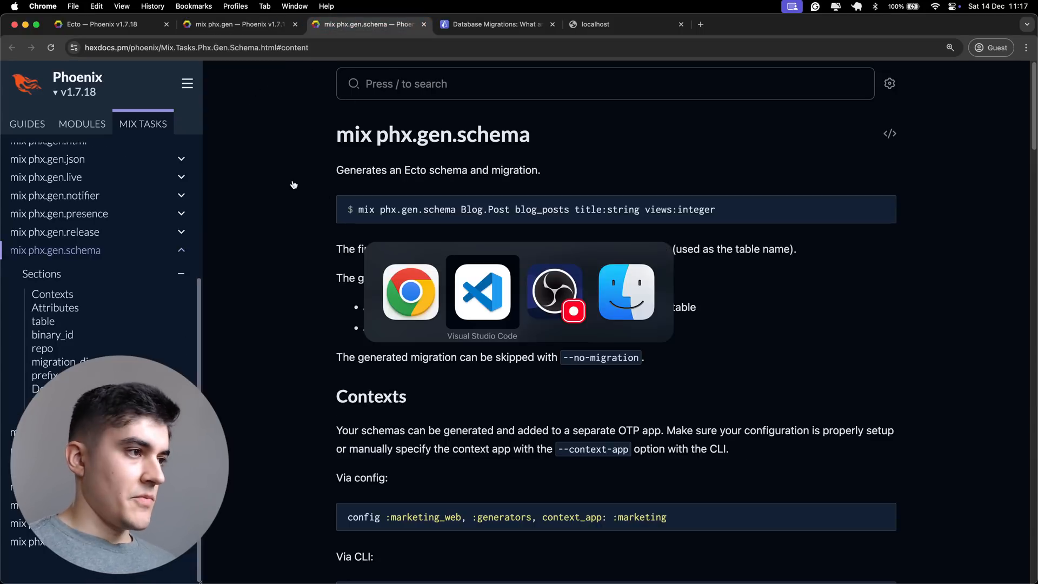
click(482, 292)
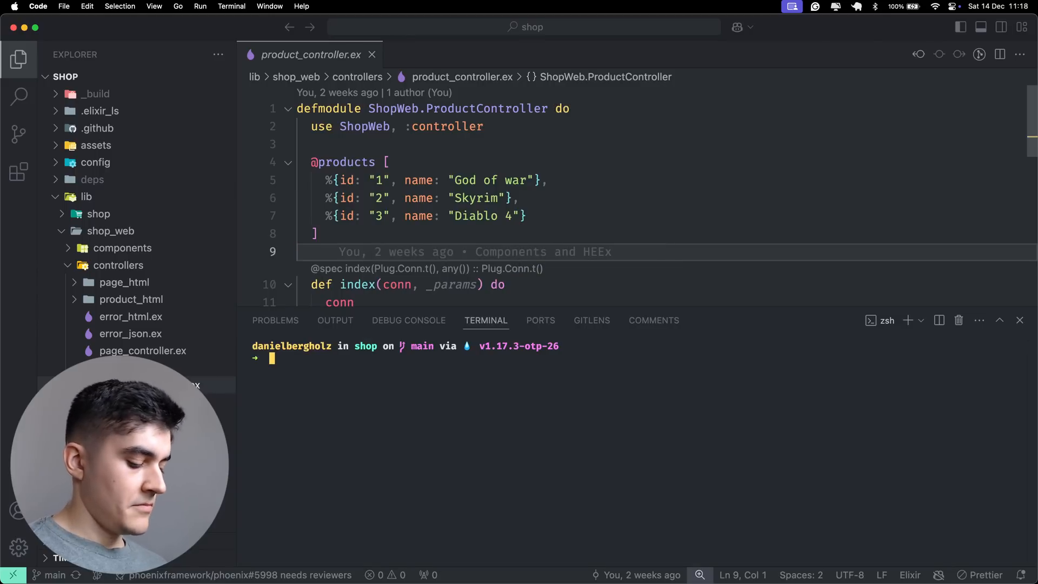
Step: Start 'mix phx.gen.schema Product products name:string slug:unique' in the terminal
text(mix phx.gen.schema Product products name:string)
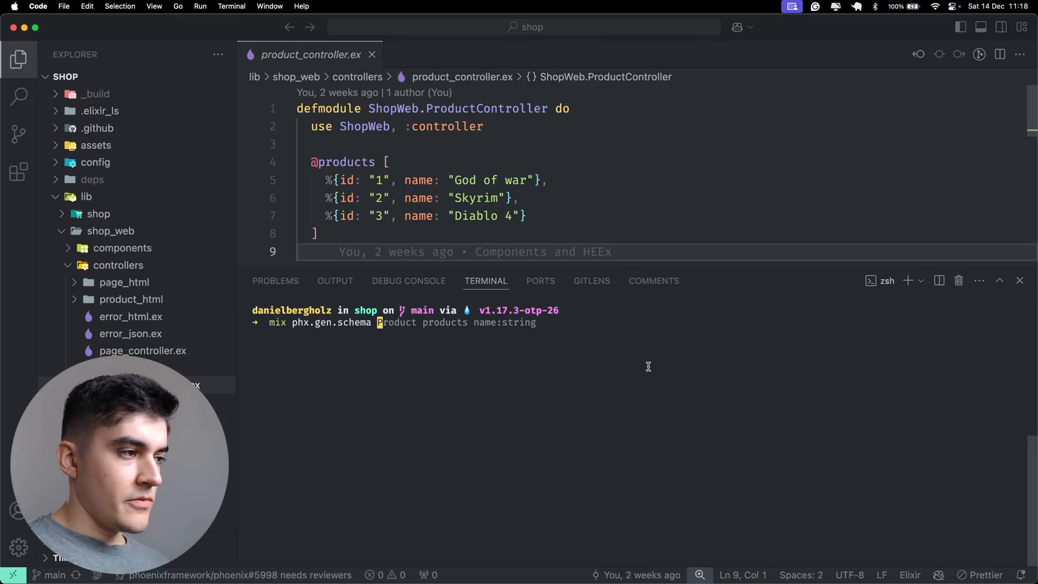
mouse_move(642, 354)
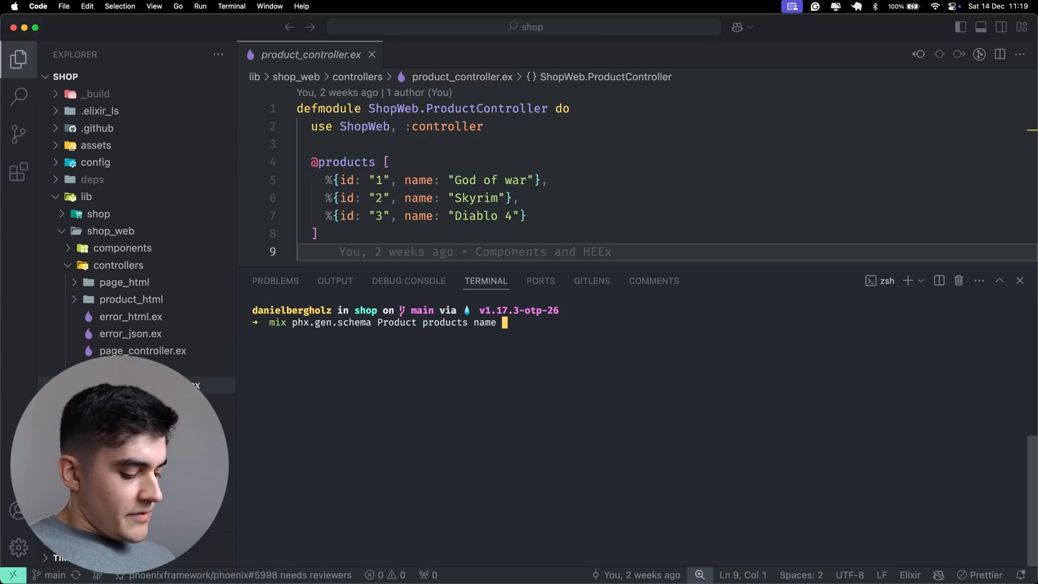
text(slug)
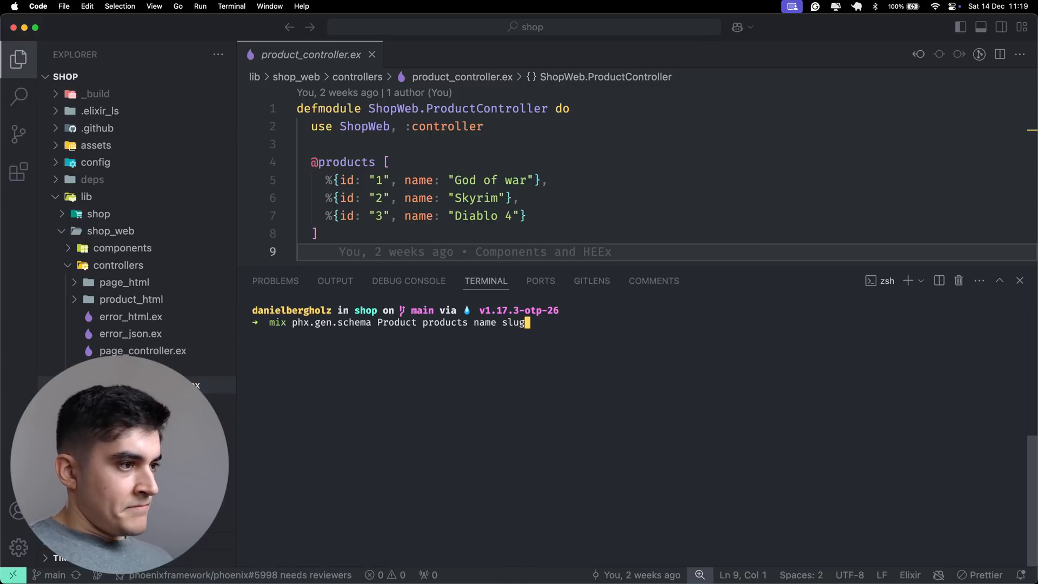
text(:)
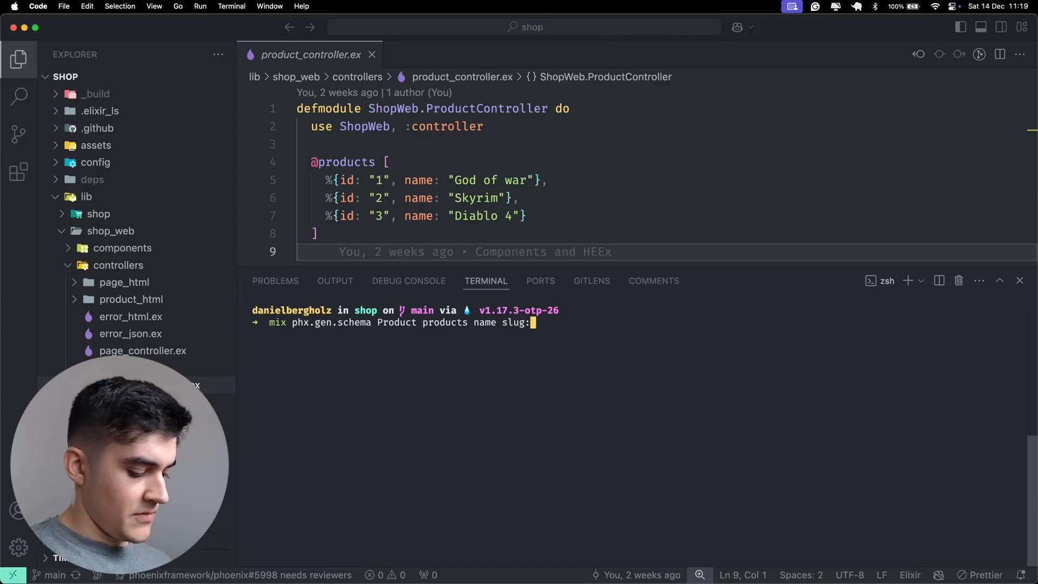
text(unique)
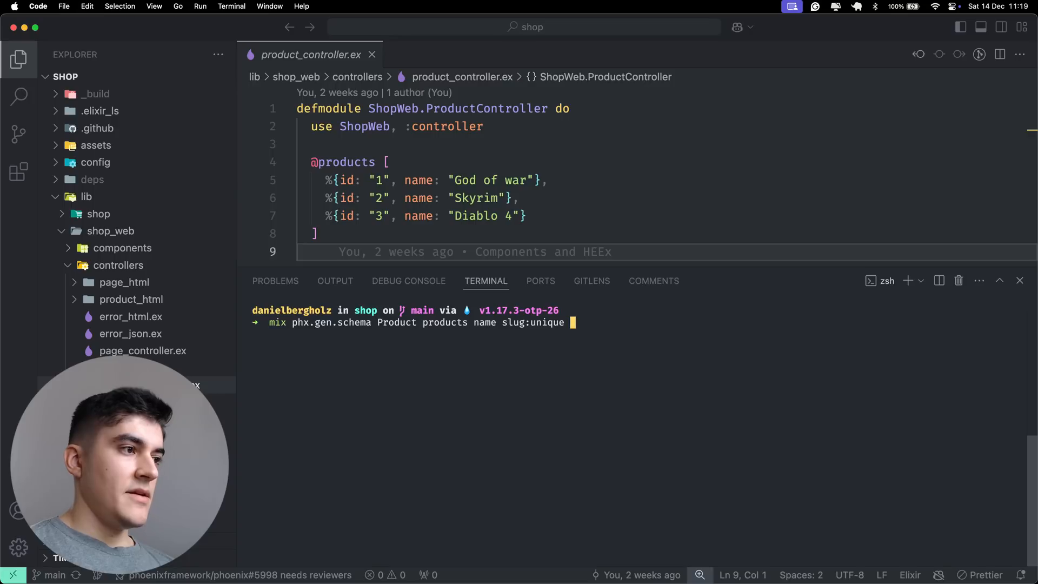
Step: Append 'console:enum:pc:xbox:nintendo:playstation' to the schema generator command
text(conso)
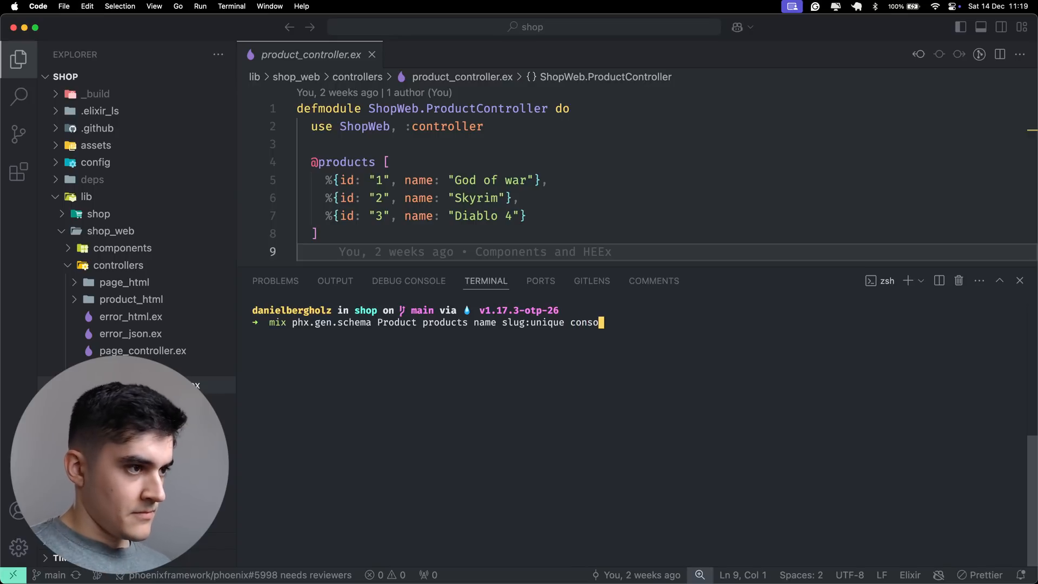
text(le:)
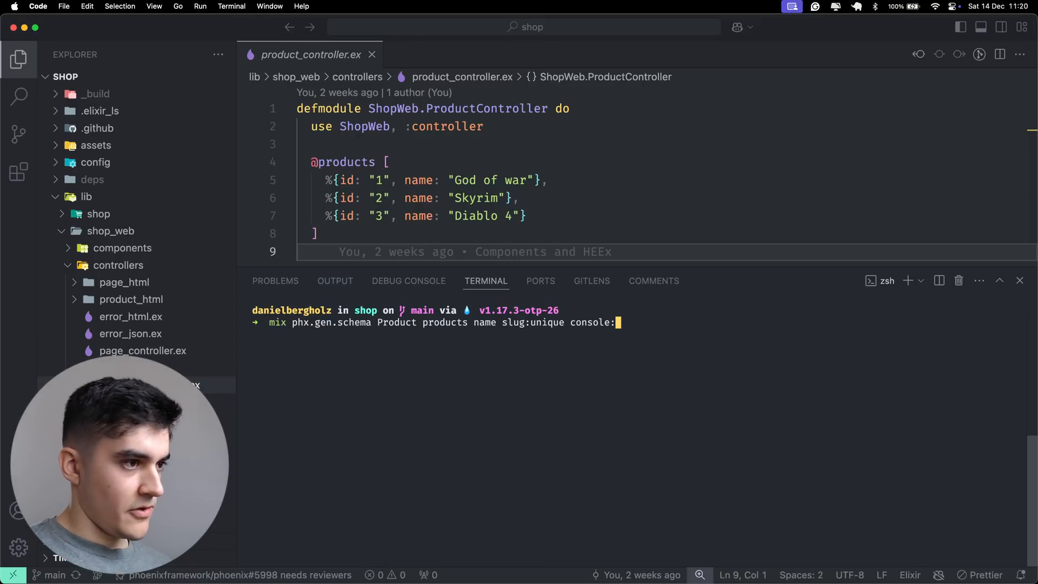
text(enum:)
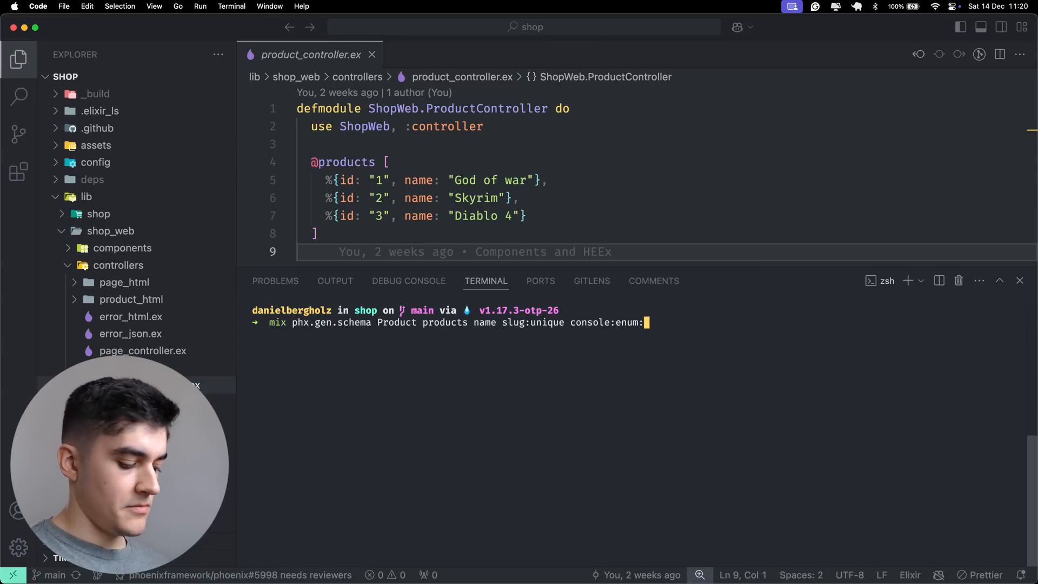
text(pc)
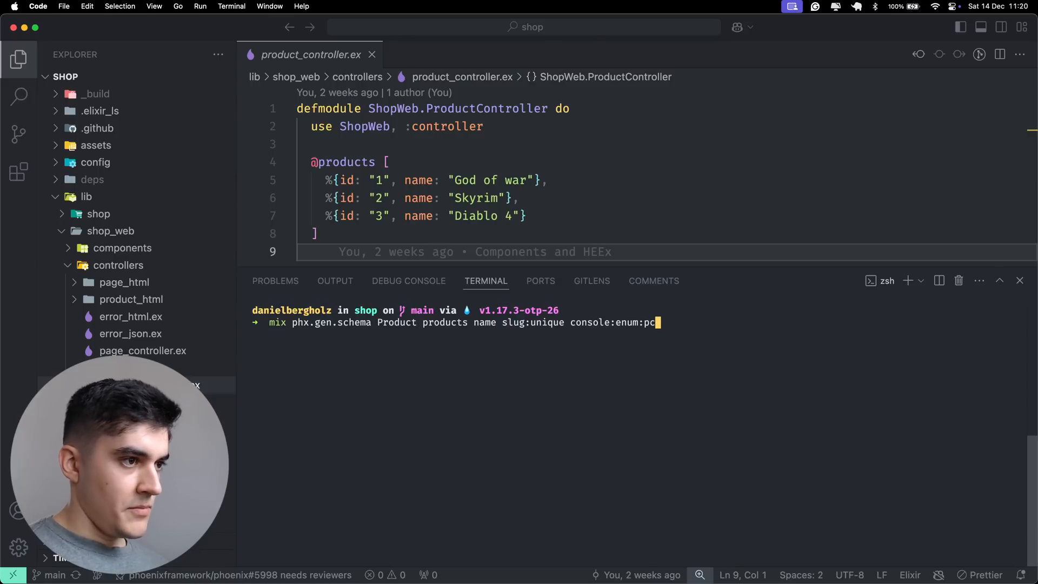
text(xb)
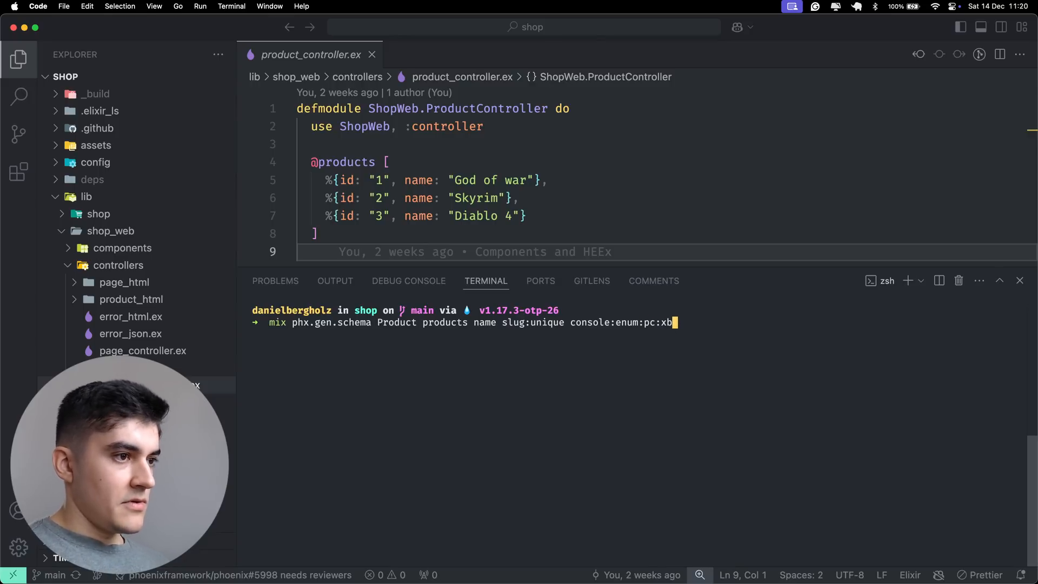
text(ox:nin)
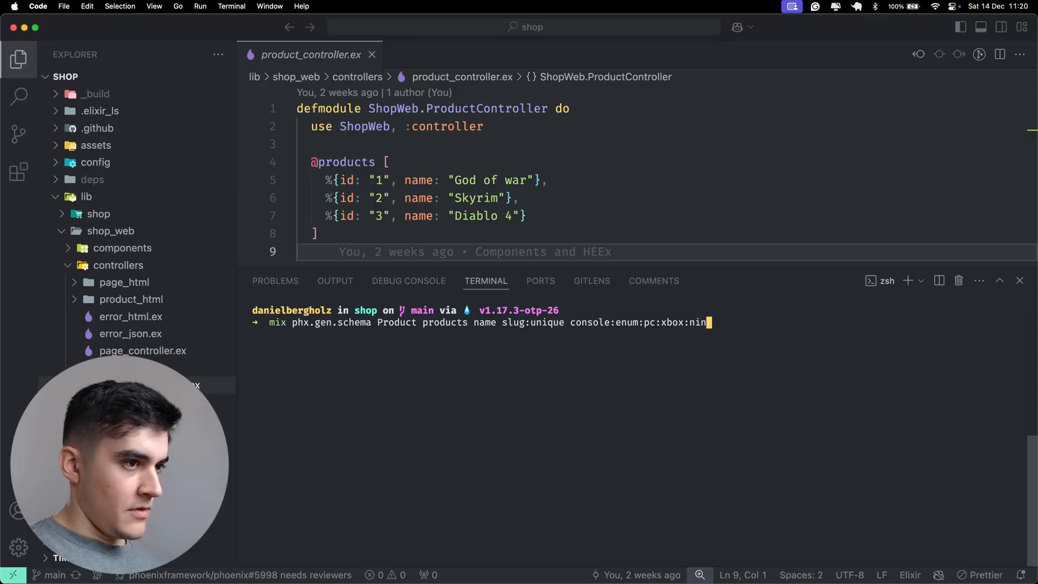
text(tendo:)
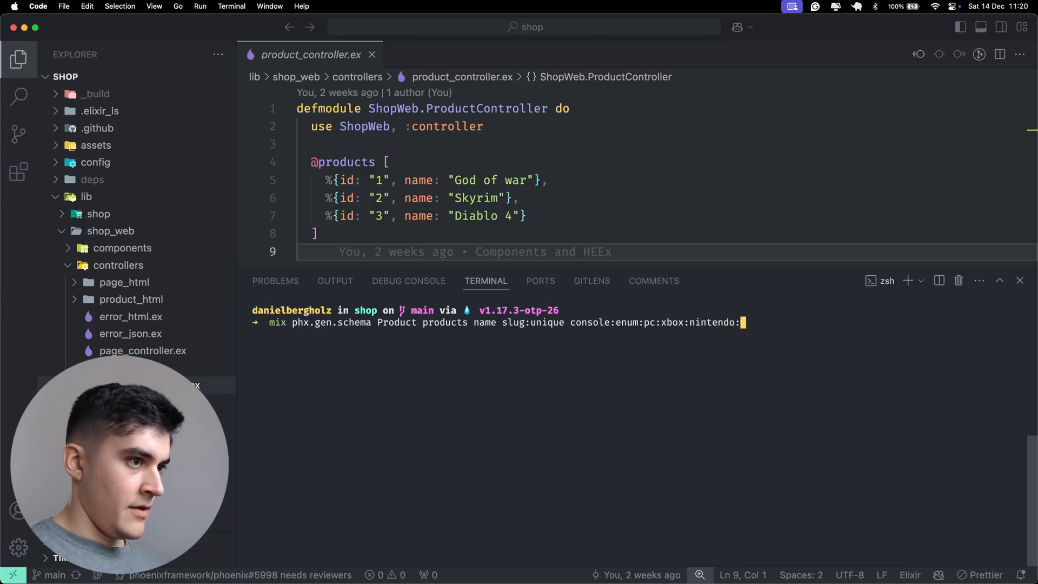
text(pla)
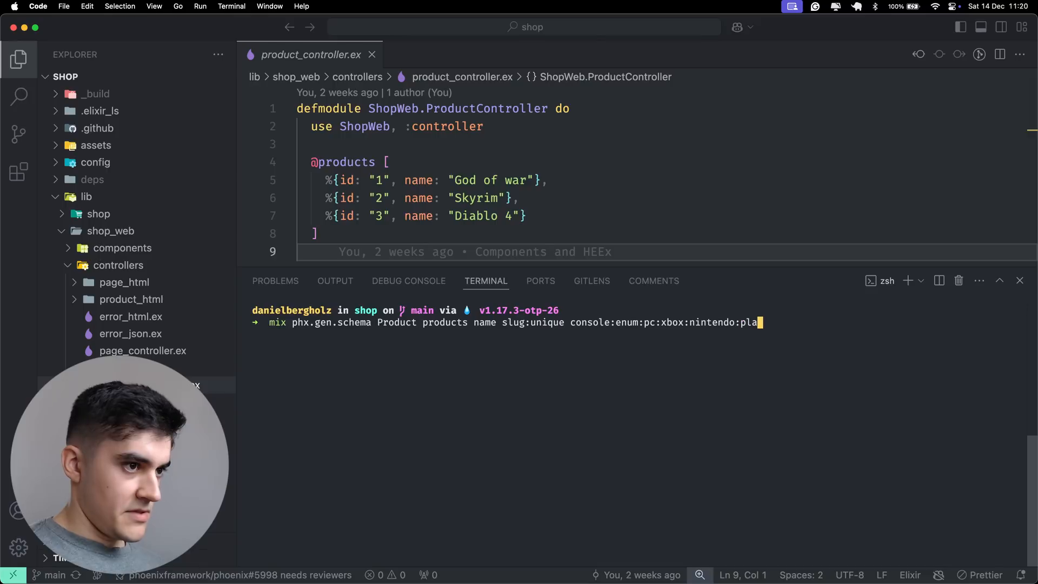
text(ystation)
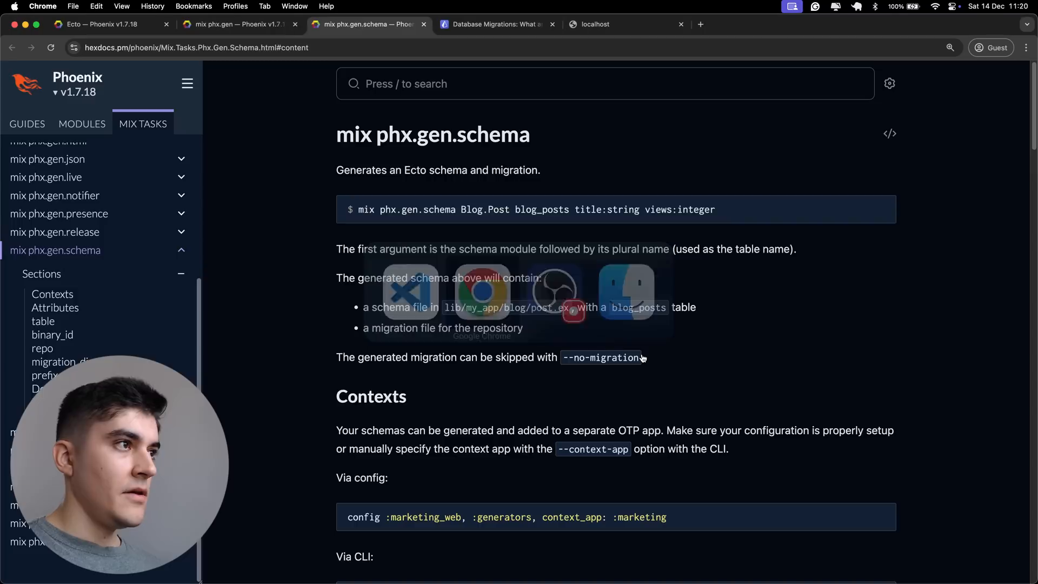
Step: Find the supported attribute types list and jump to the ':references' example in the docs
scroll(down, 3)
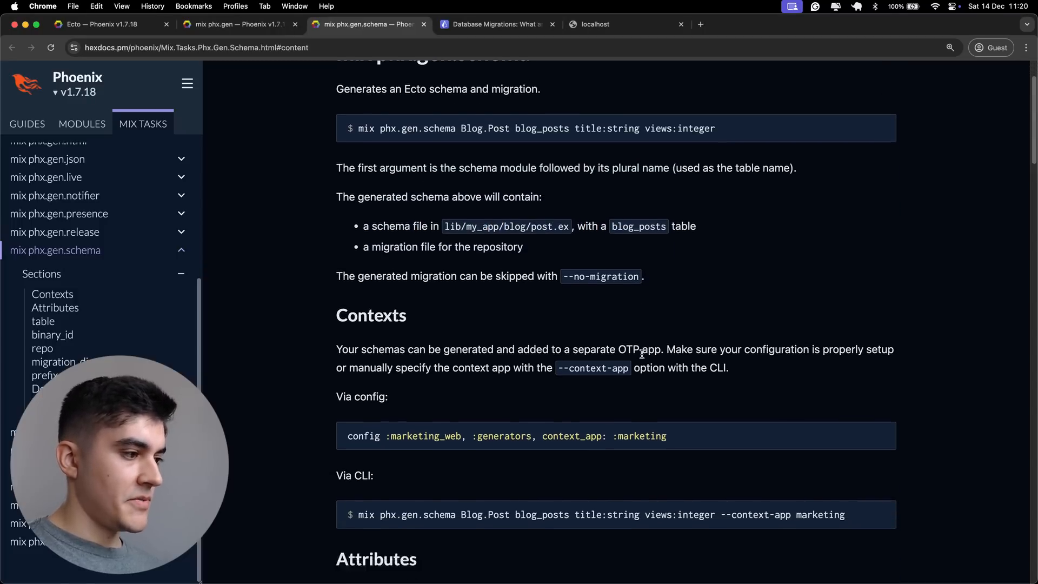
scroll(down, 3)
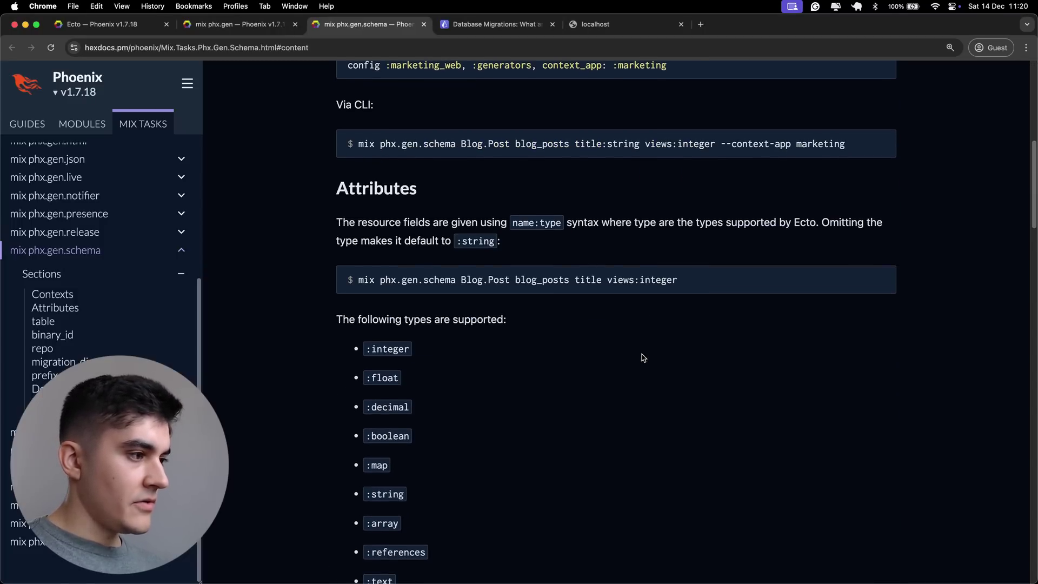
scroll(down, 3)
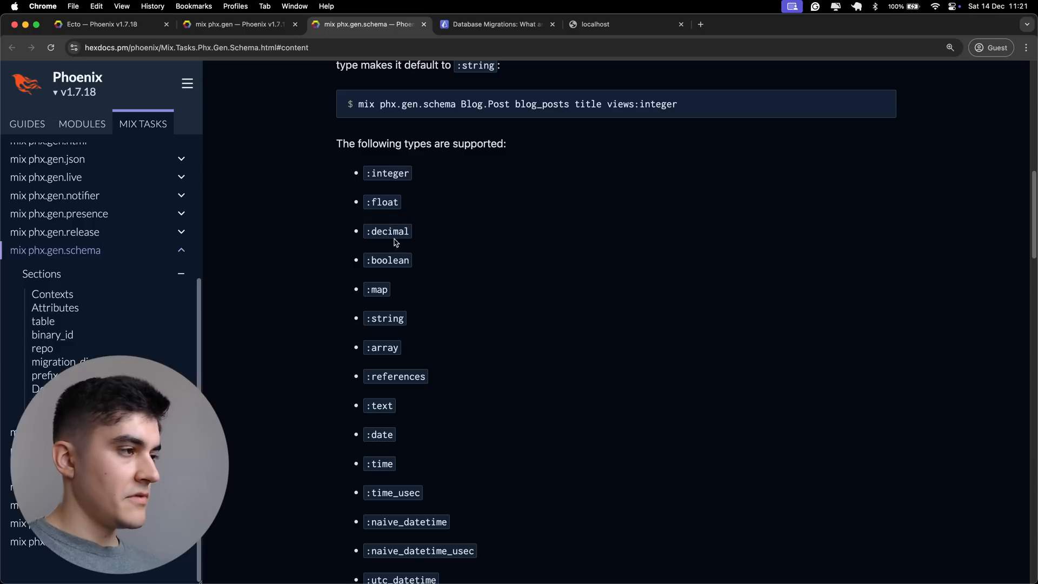
scroll(down, 3)
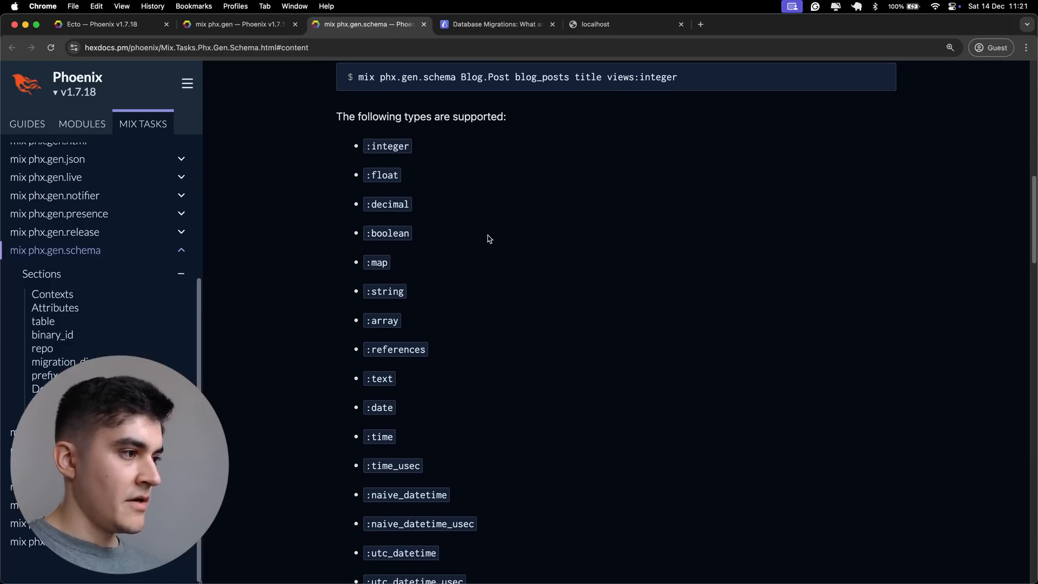
scroll(down, 3)
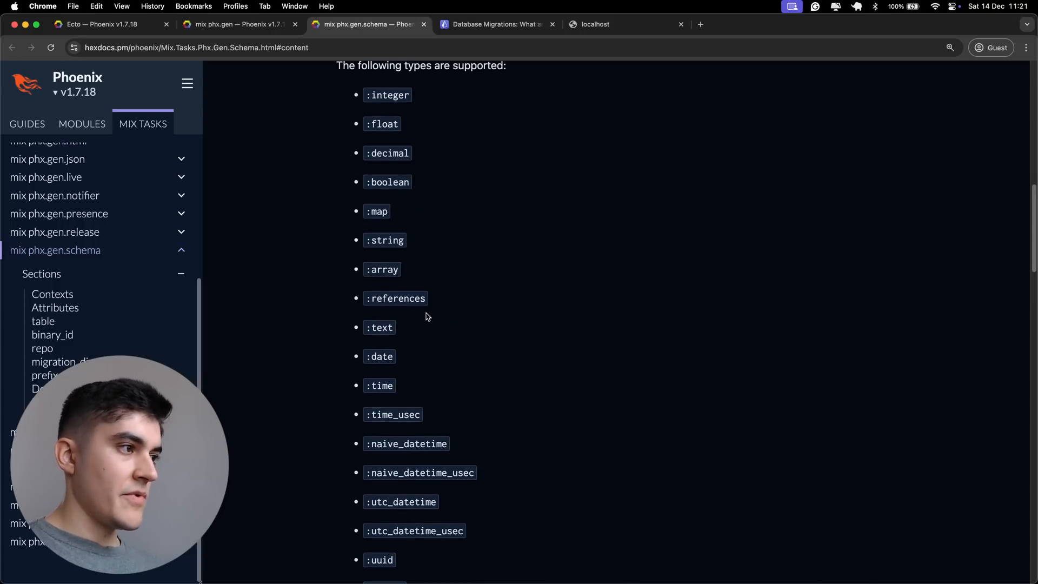
double_click(398, 298)
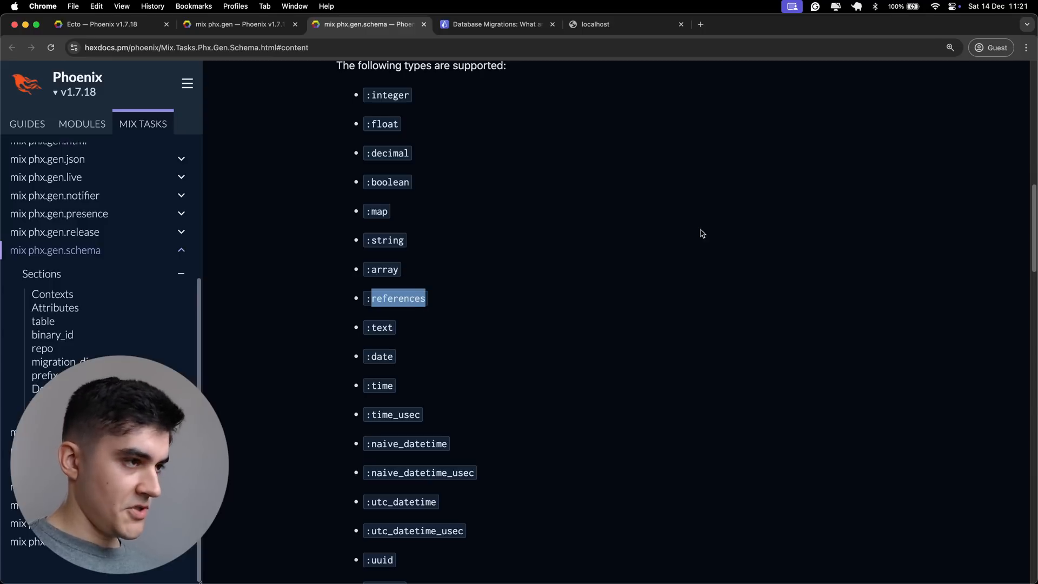
click(929, 71)
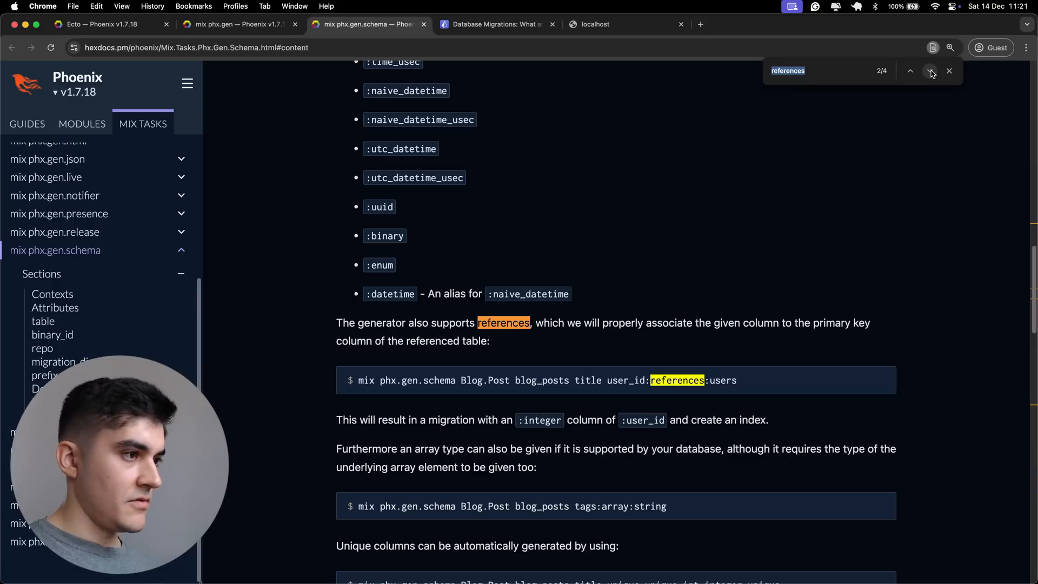
mouse_move(540, 372)
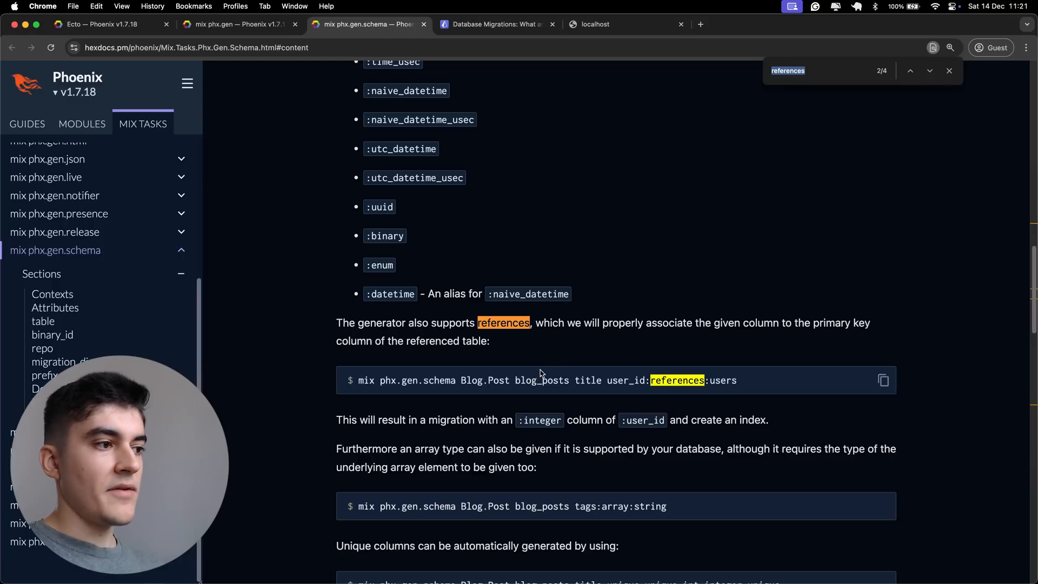
mouse_move(613, 394)
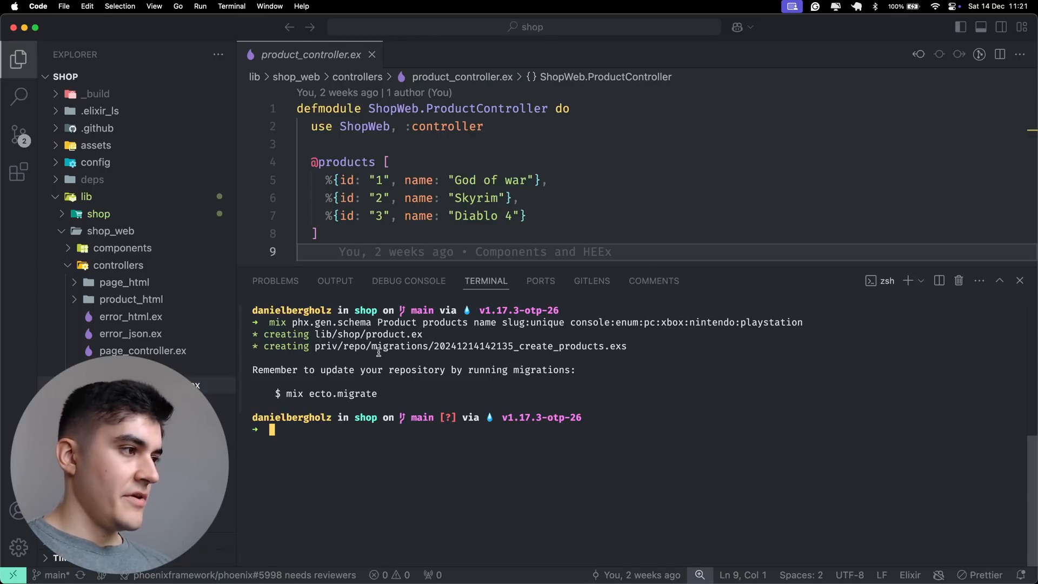
mouse_move(478, 346)
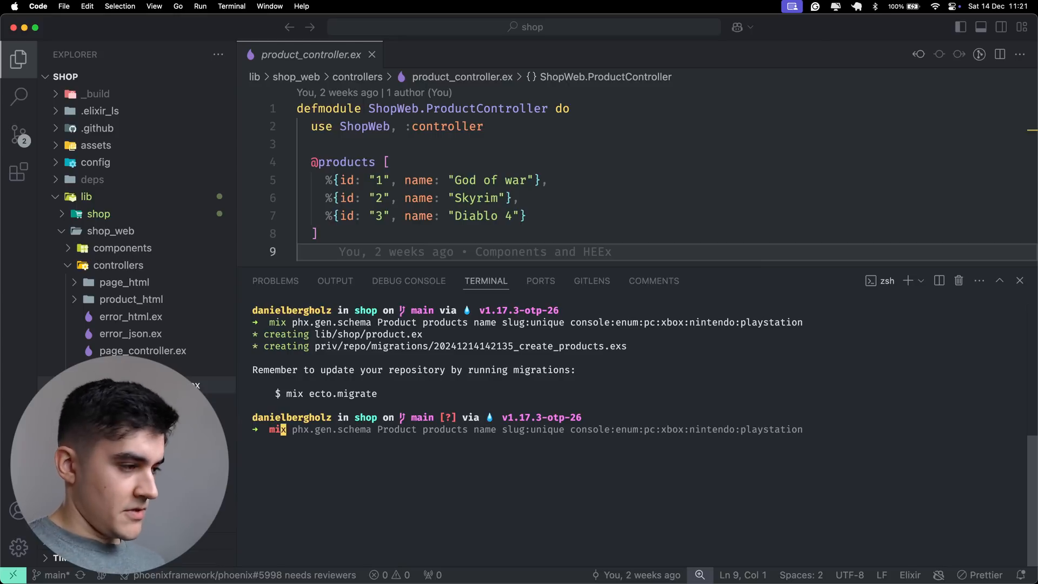
Step: Run the schema generator to create product.ex and the create_products migration
text(mix ecto.migrate)
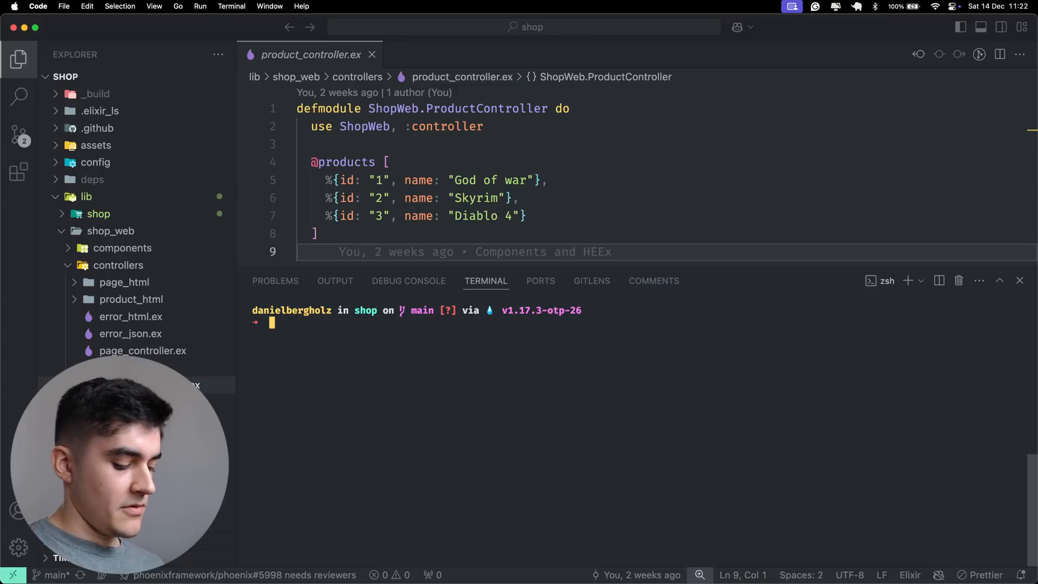
Step: Run mix ecto.drop then mix ecto.migrate, and view the create_products migration file
text(mix ecto.migrate)
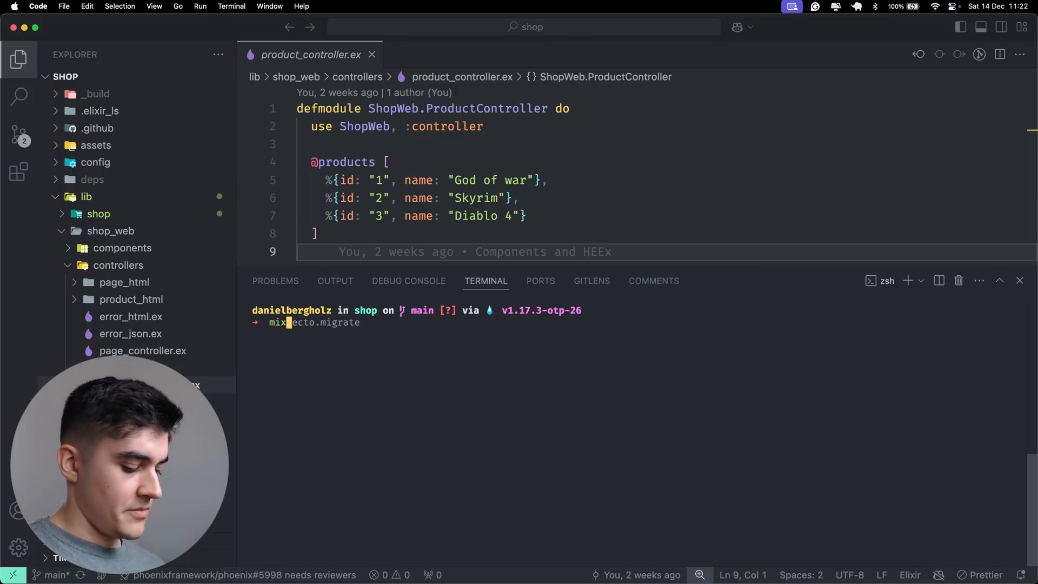
text(ecto.drop)
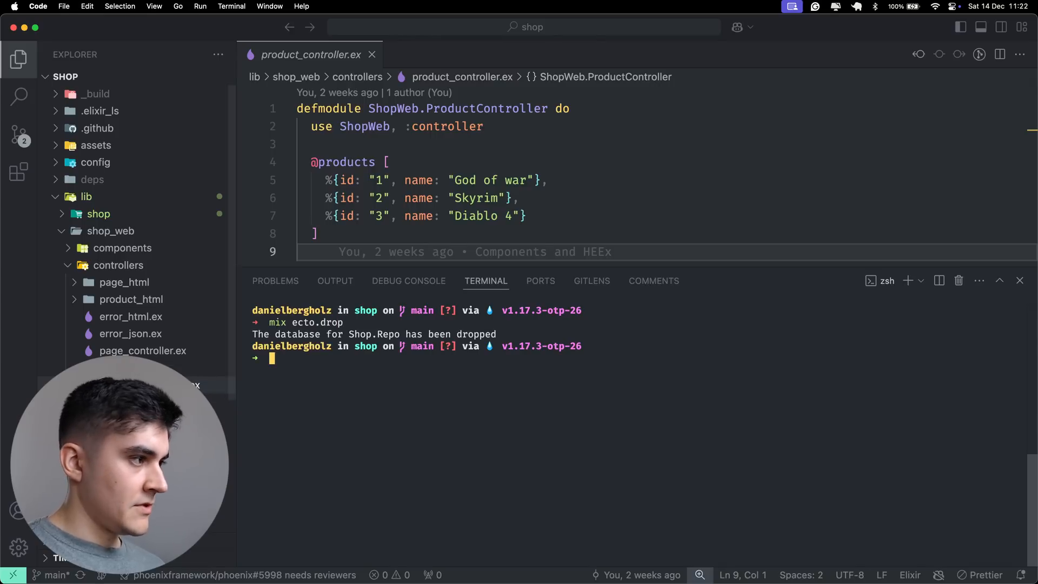
text(mix ecto.migrate)
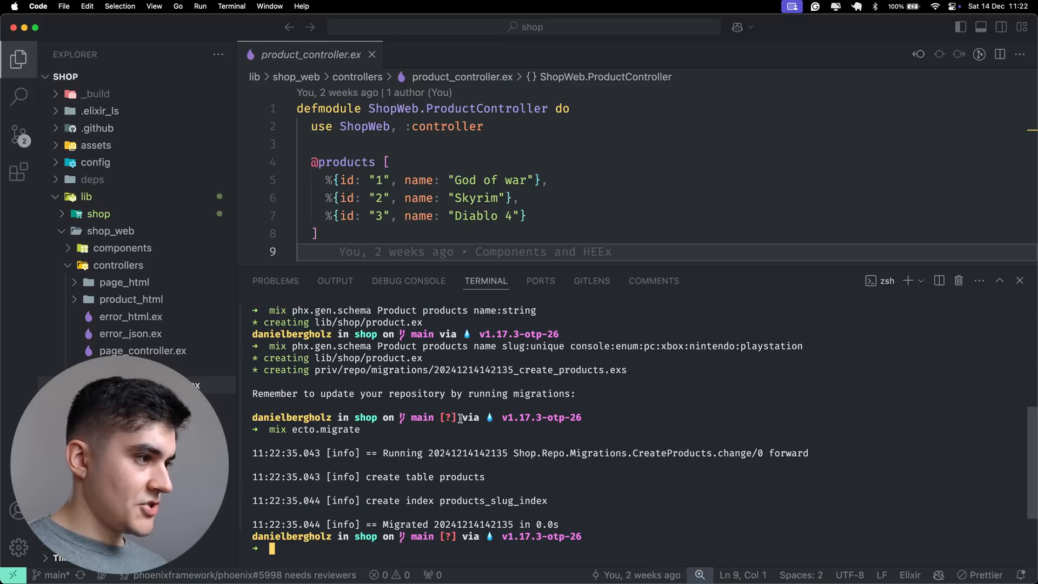
click(372, 54)
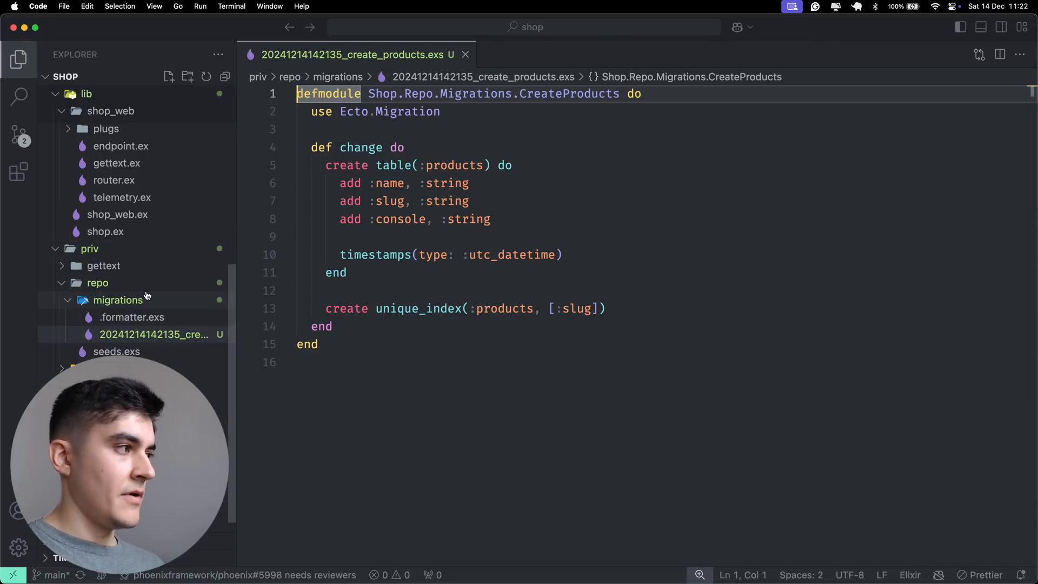
mouse_move(233, 307)
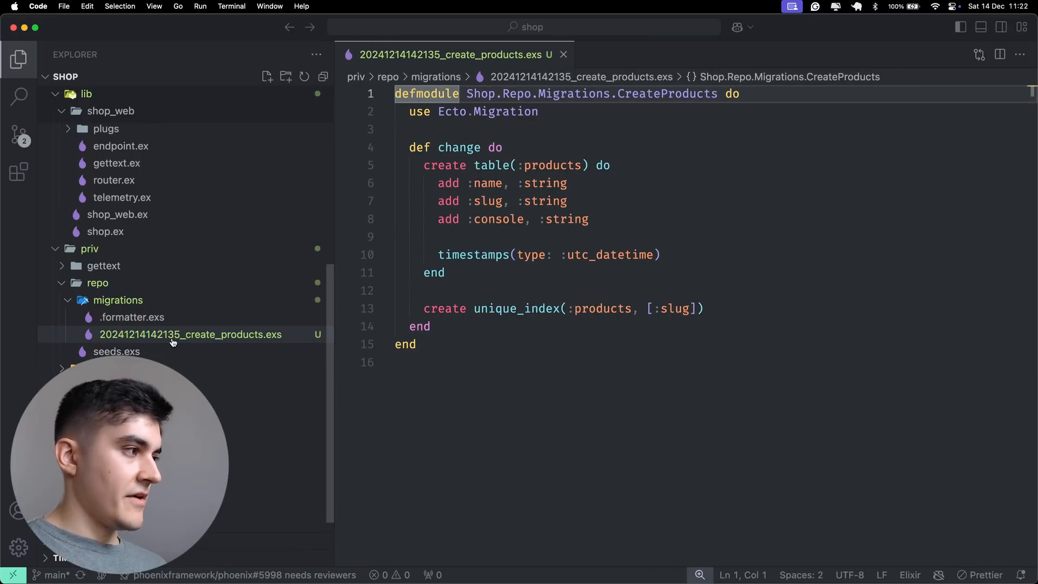
mouse_move(195, 341)
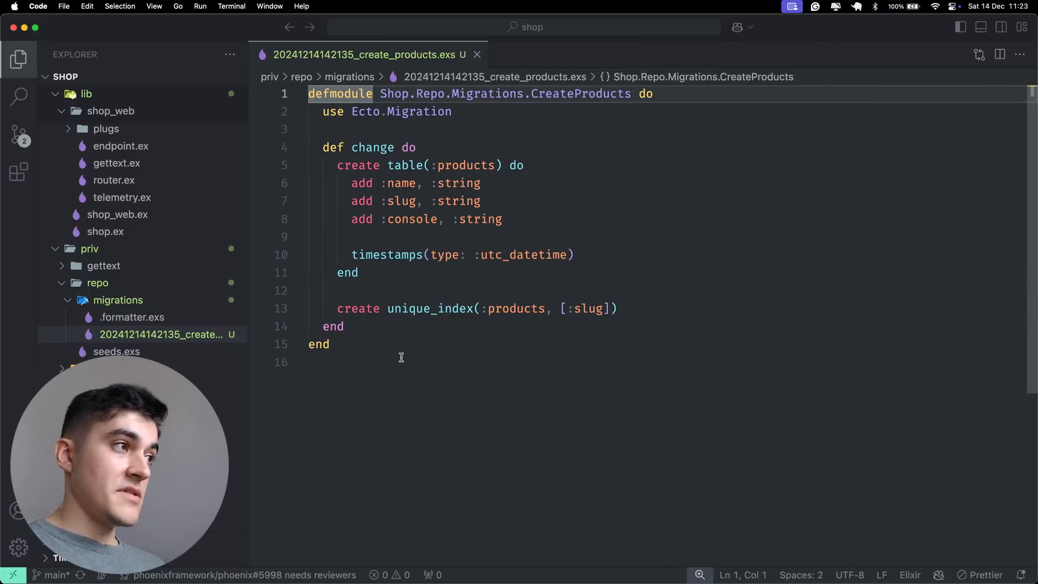
double_click(467, 164)
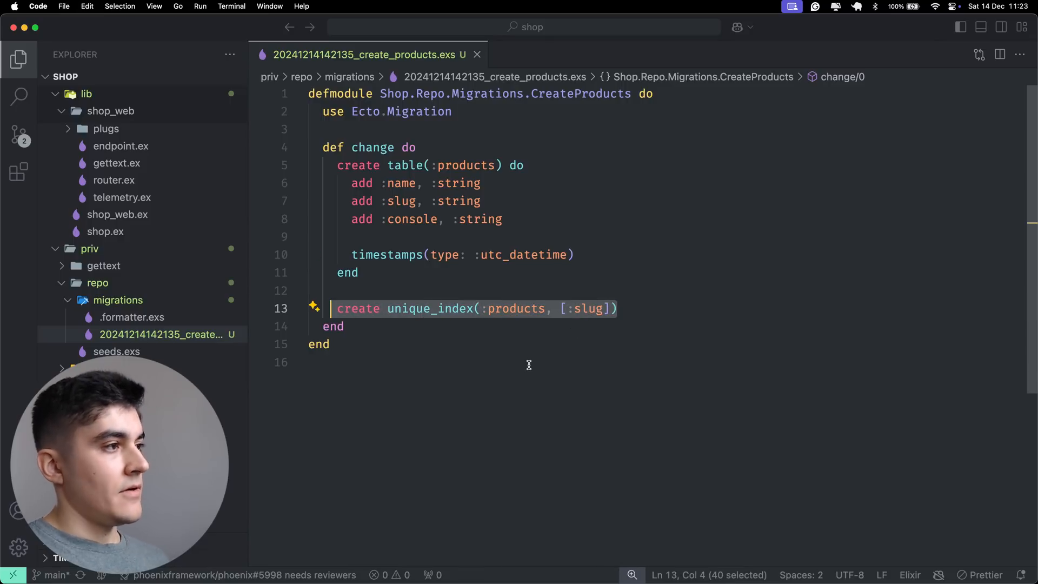
click(475, 54)
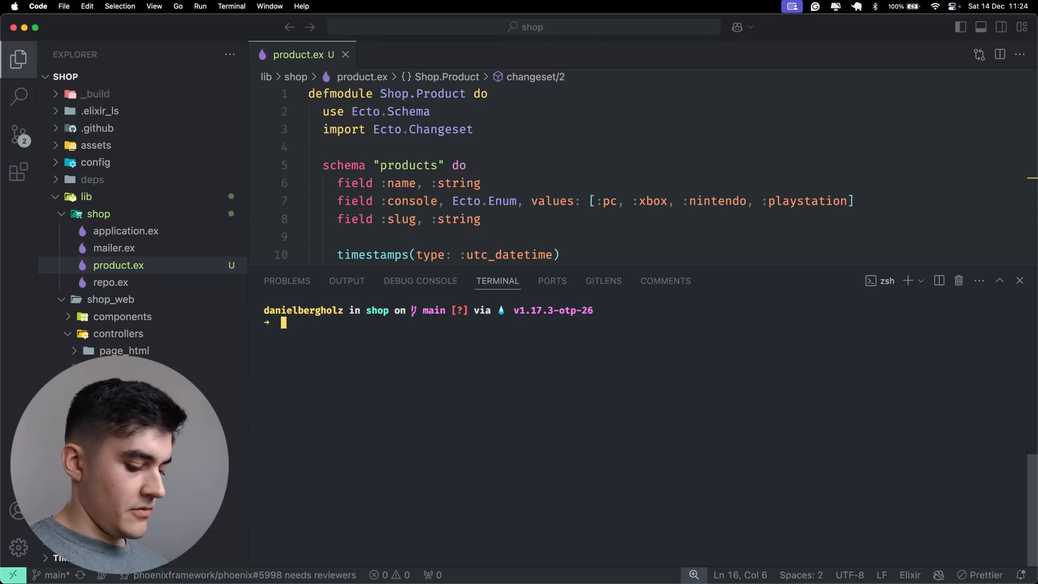
Step: Launch 'iex -S mix phx.server' in the shop terminal
text(iex -S mix phx.server)
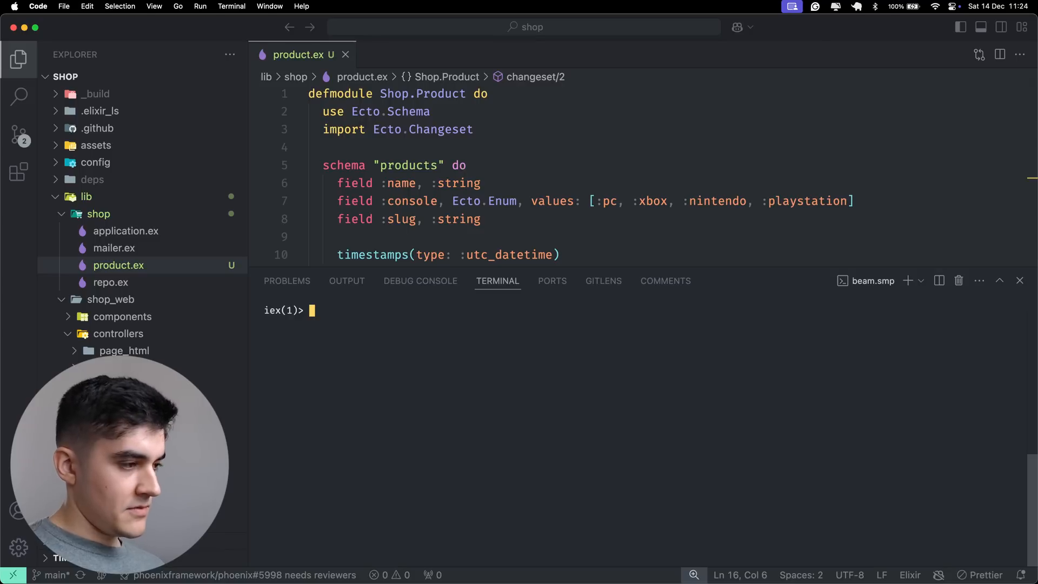
Step: Begin game = %Shop.Product{ with name: "Diablo 4" at the IEx prompt
text(game =)
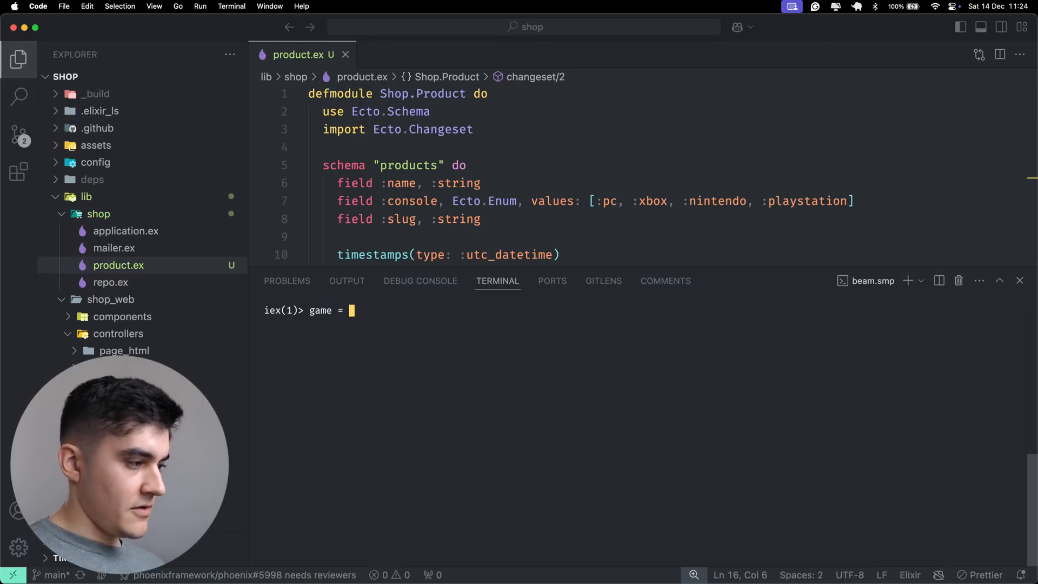
text(%)
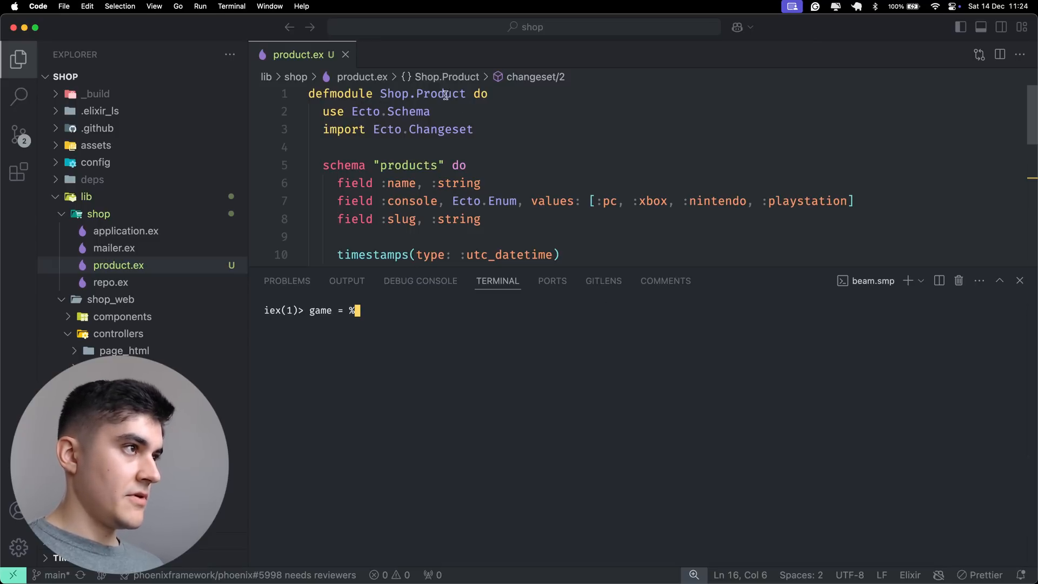
text(Shop.Product{)
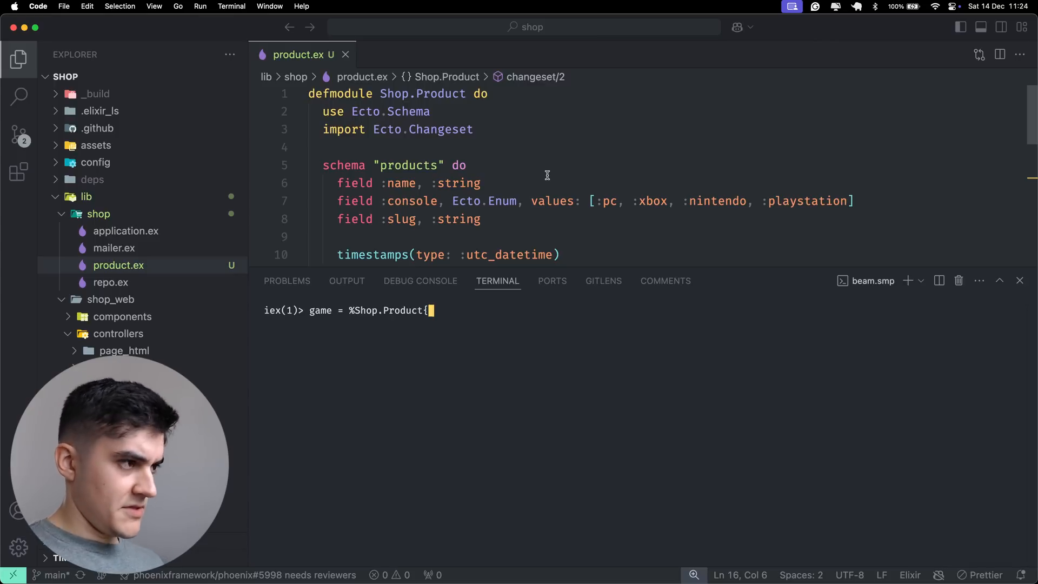
text(name: ")
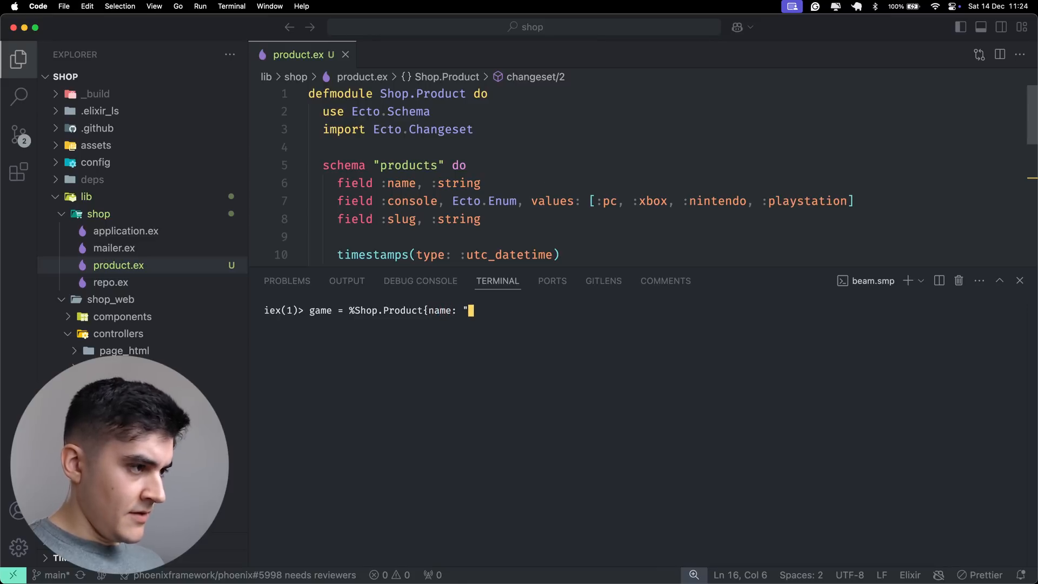
text(Diablo 4)
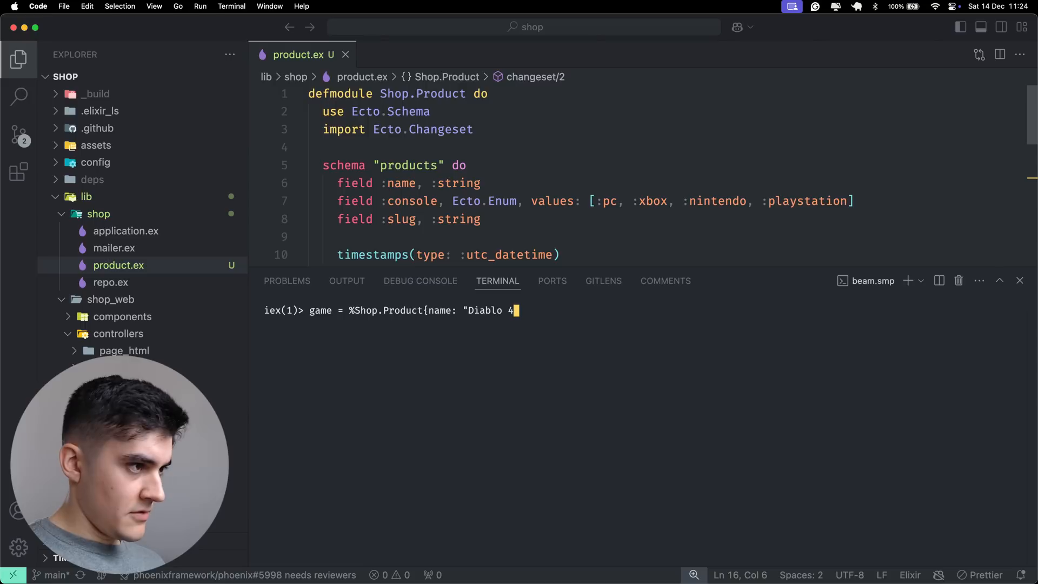
text(",)
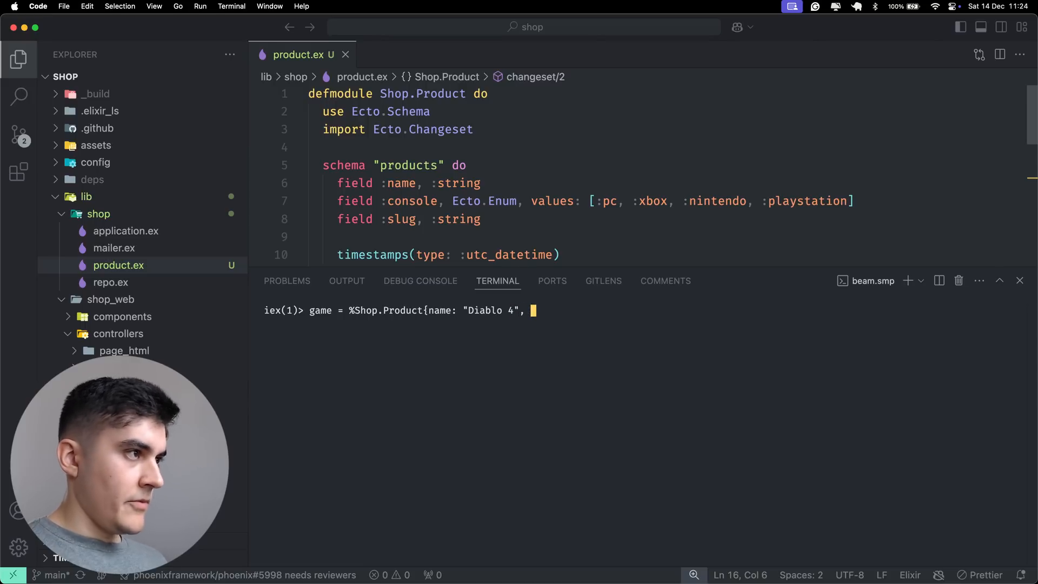
Step: Finish the struct with slug: "diablo-4" and a console value, binding it to game
text(sl)
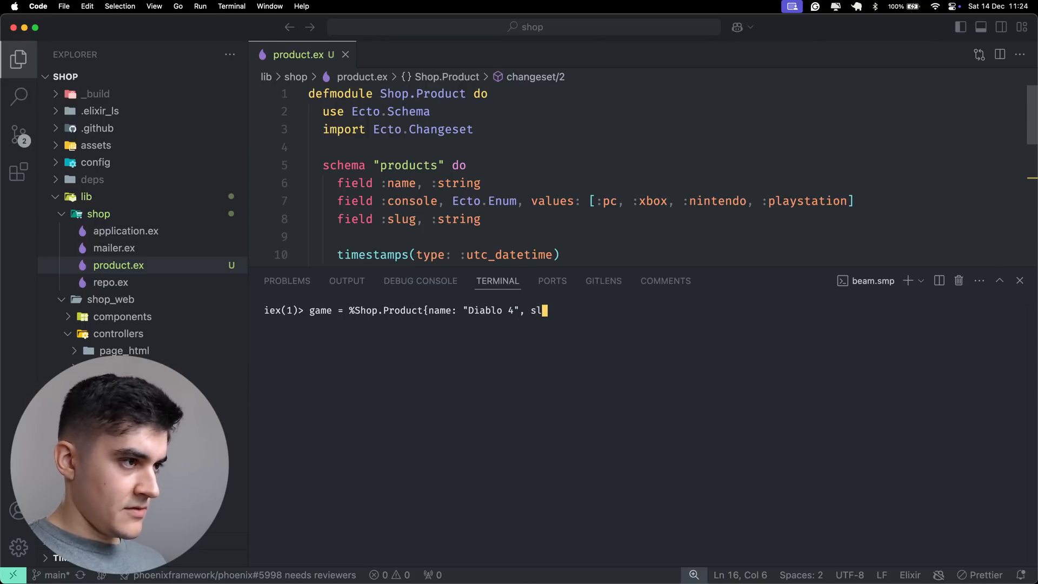
text(ug: ")
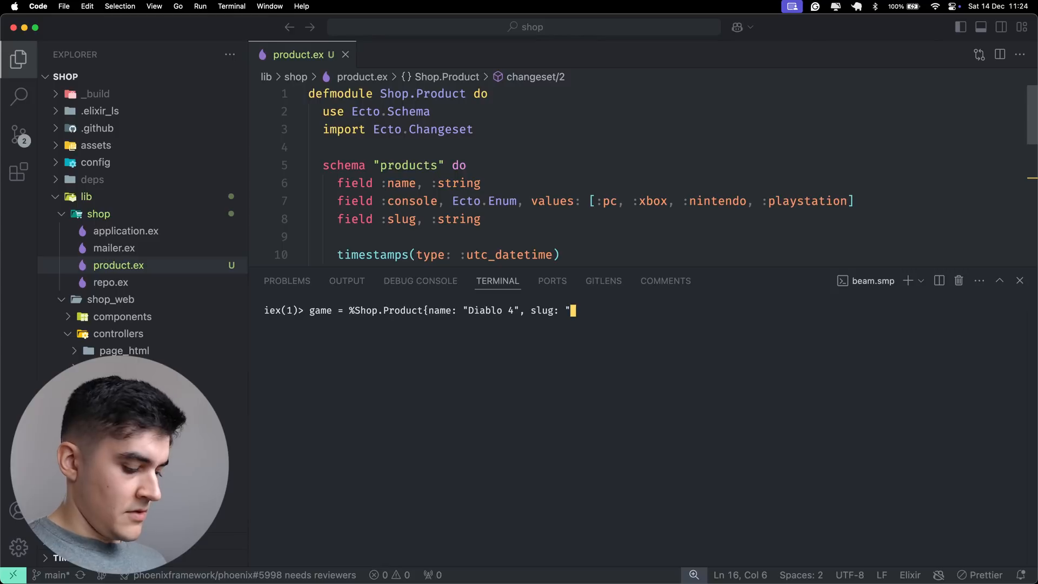
text(diablo)
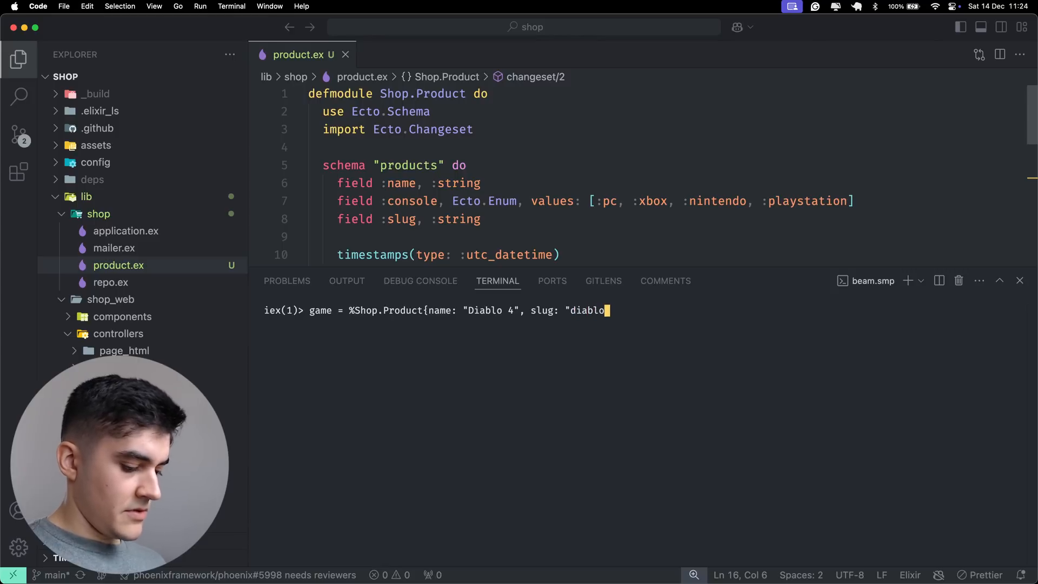
text(-4", c)
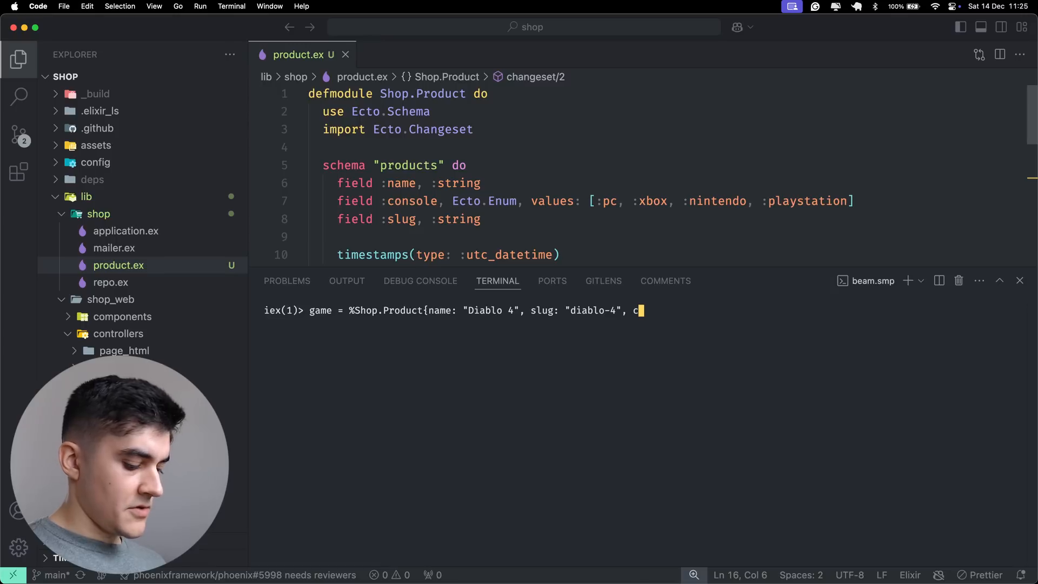
text(onsole:)
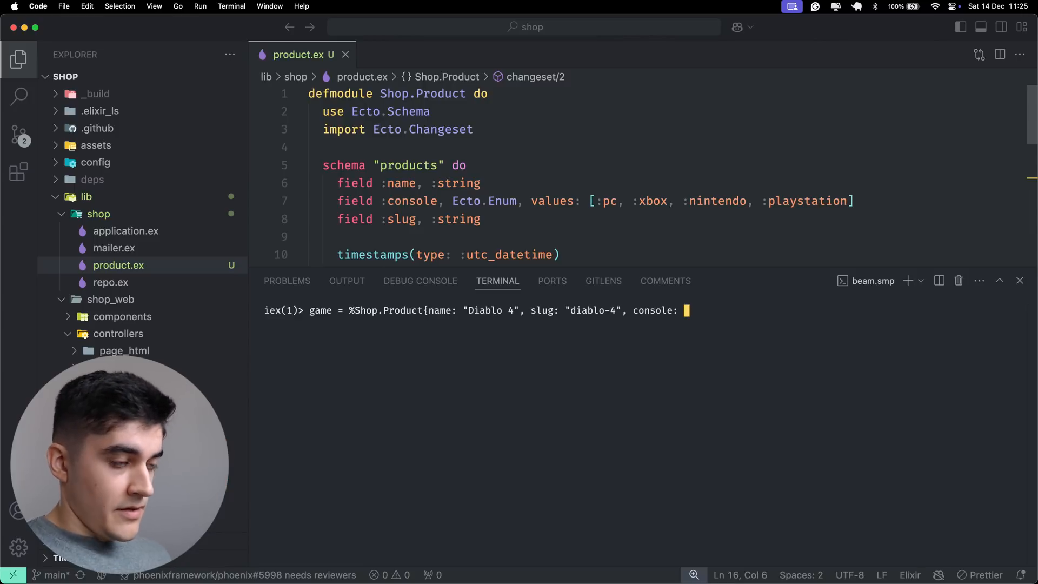
text(")
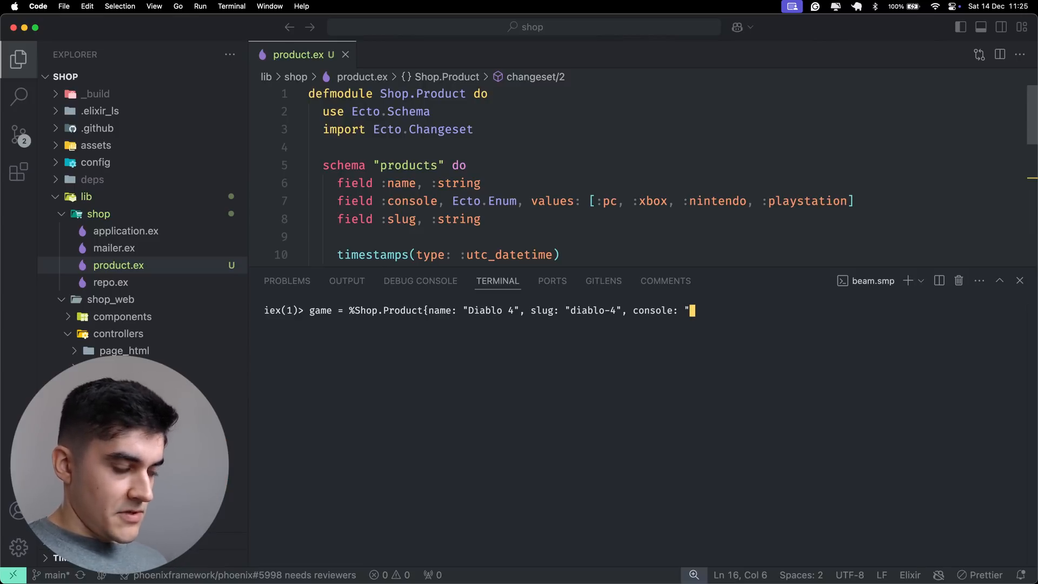
text(nint)
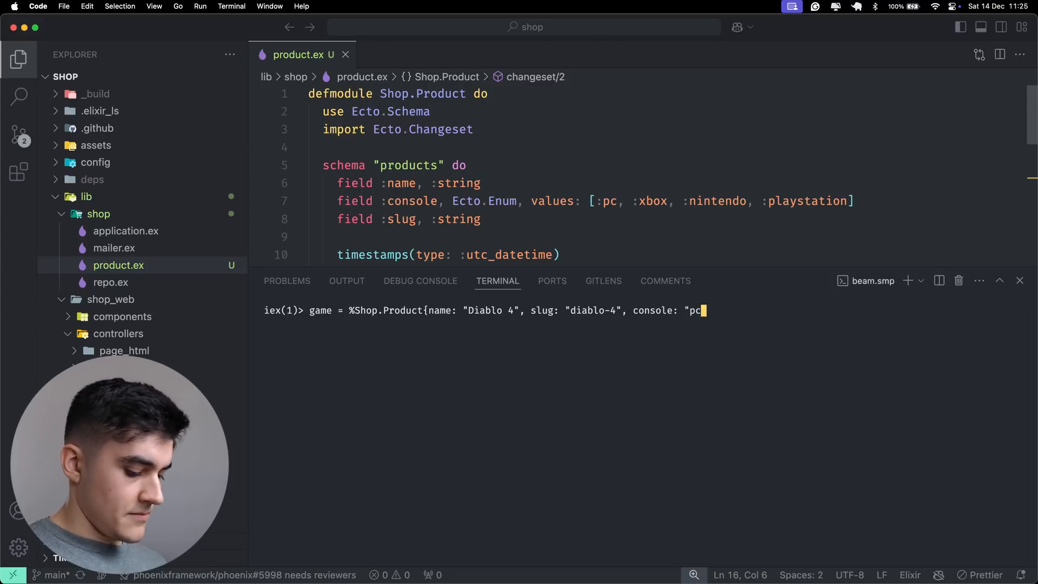
text("})
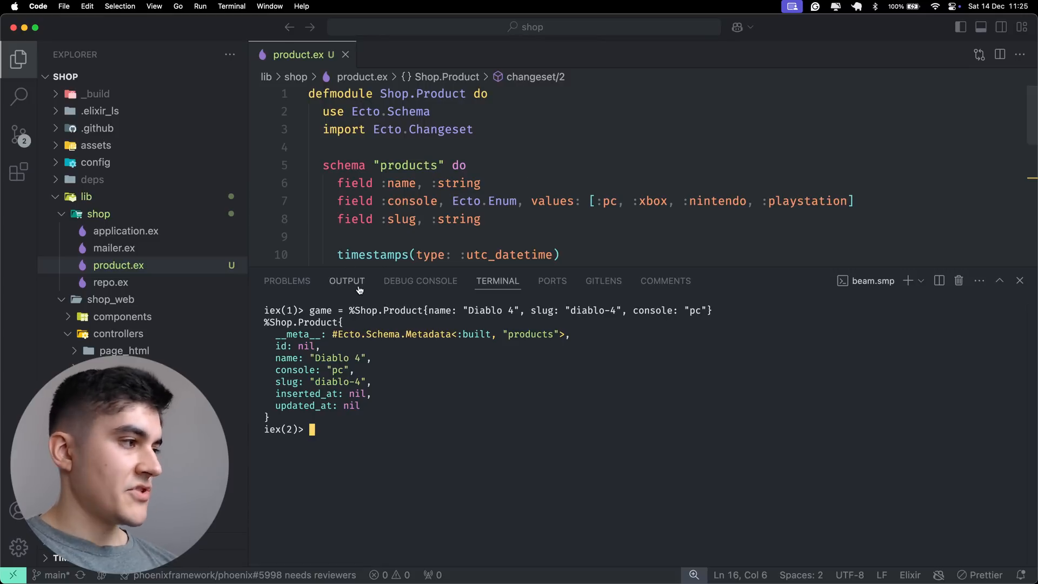
mouse_move(371, 381)
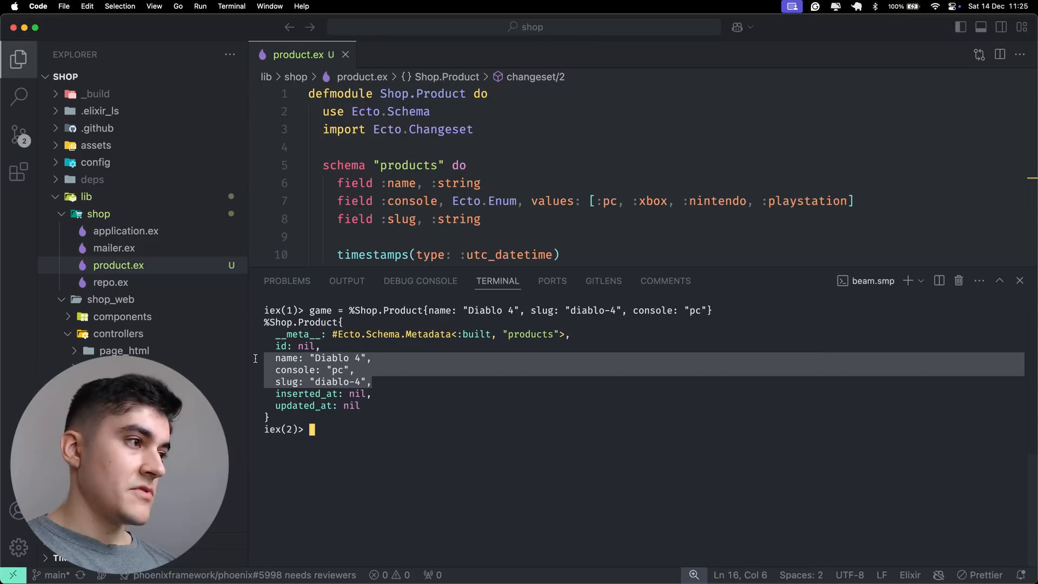
mouse_move(400, 387)
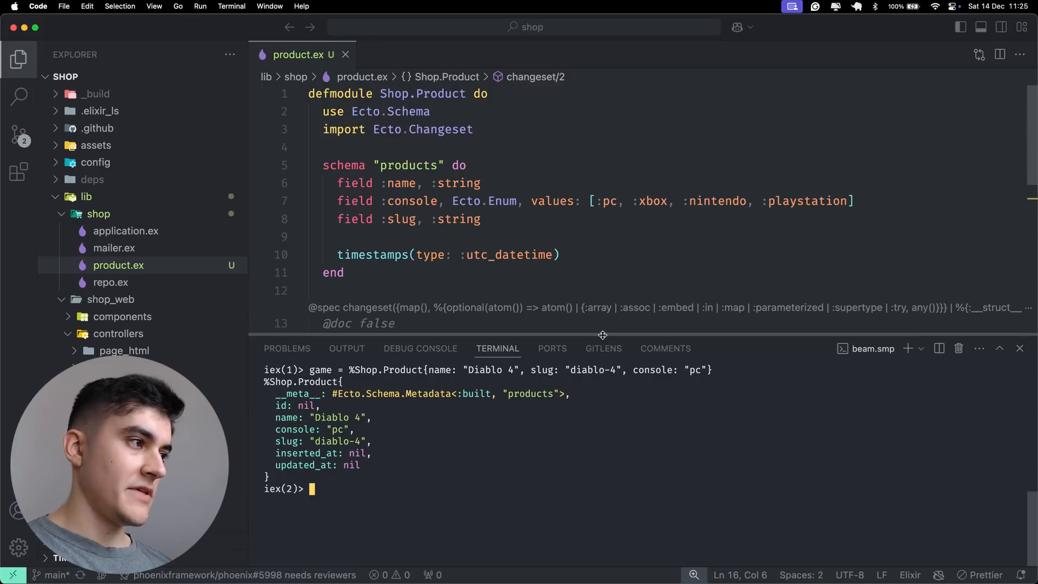
Step: Enlarge the editor over the terminal and highlight the timestamps() call in product.ex
drag(602, 335, 602, 305)
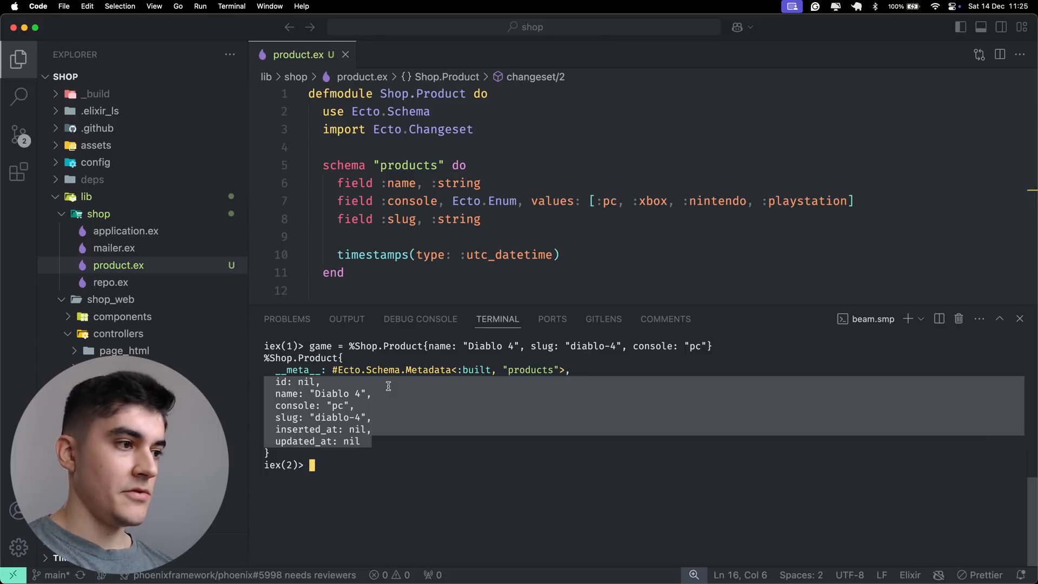
mouse_move(603, 272)
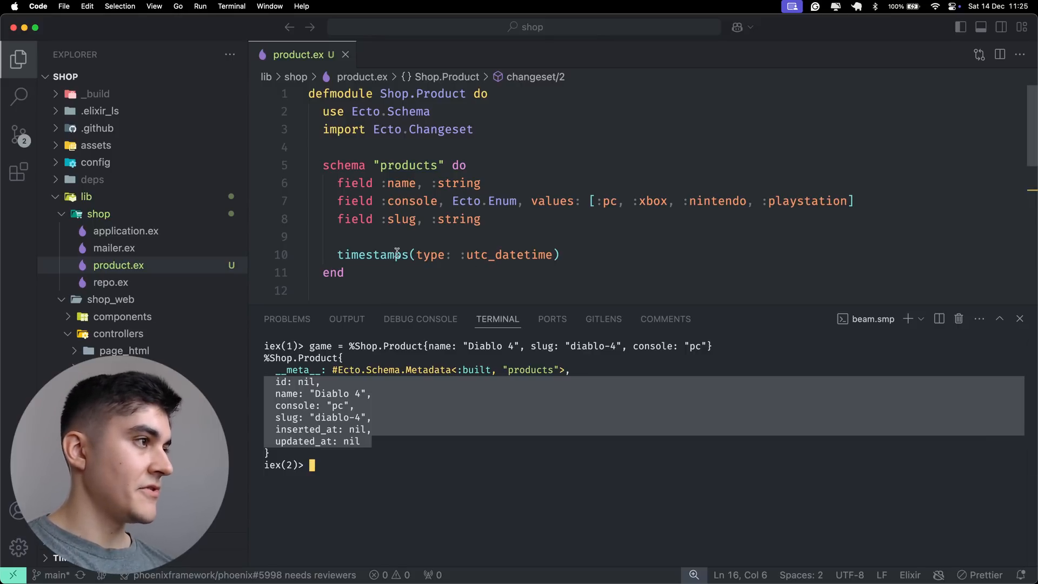
double_click(371, 254)
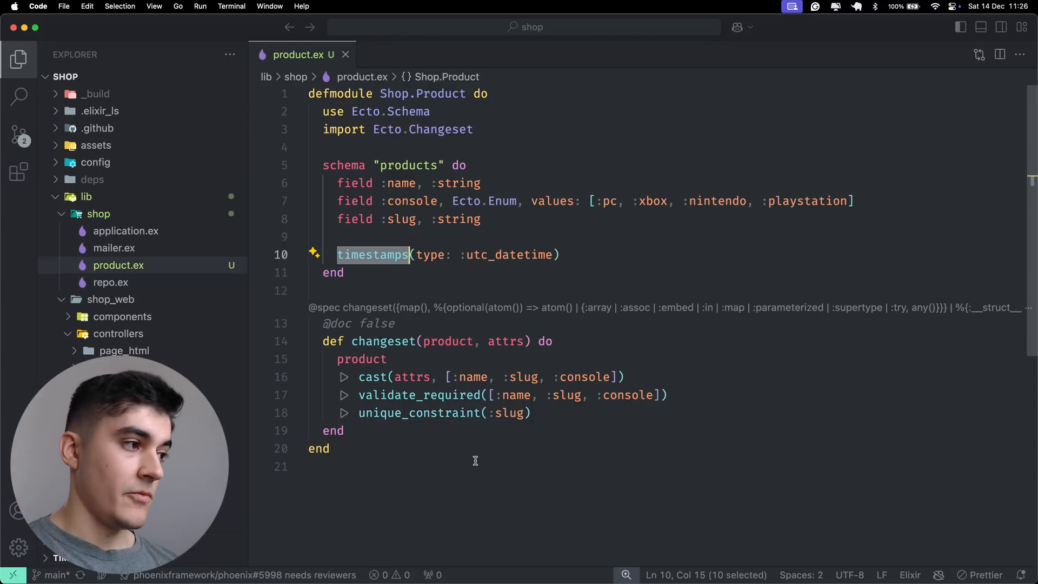
mouse_move(565, 413)
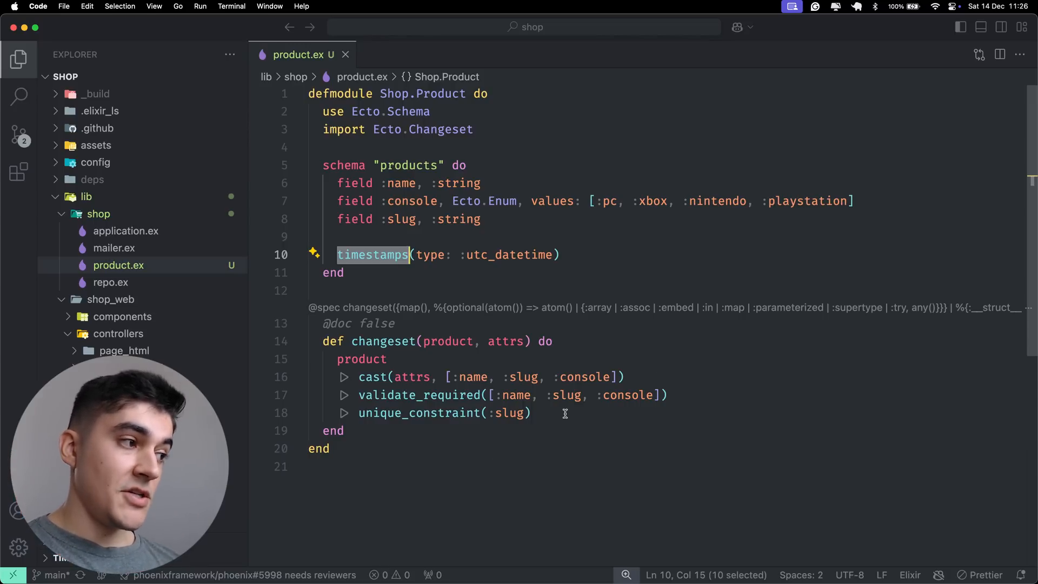